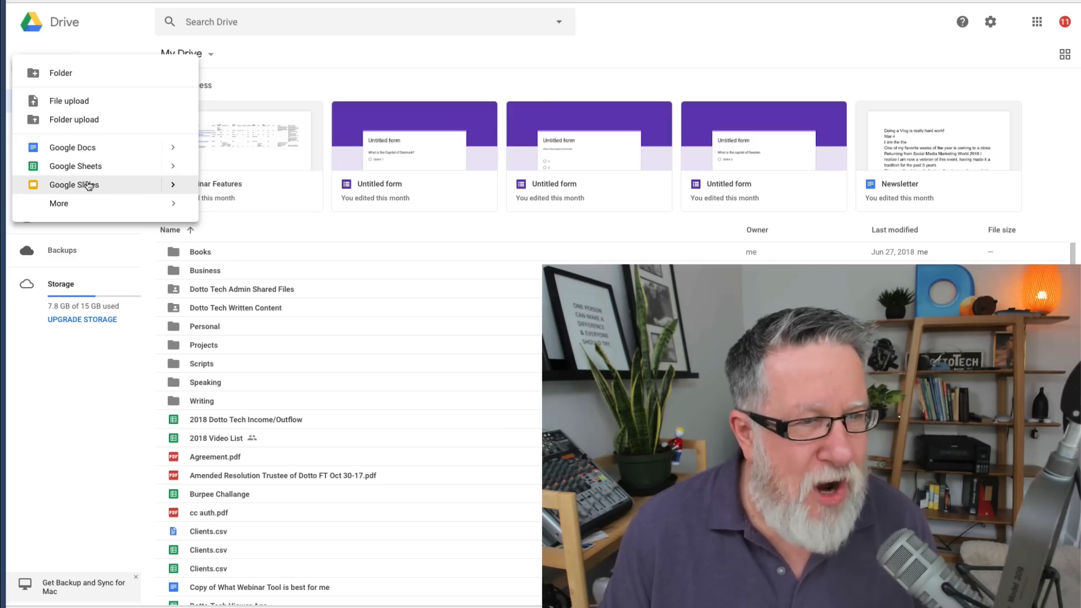
# Start a new Google Form from a template via Drive's New > More menu
pyautogui.click(58, 203)
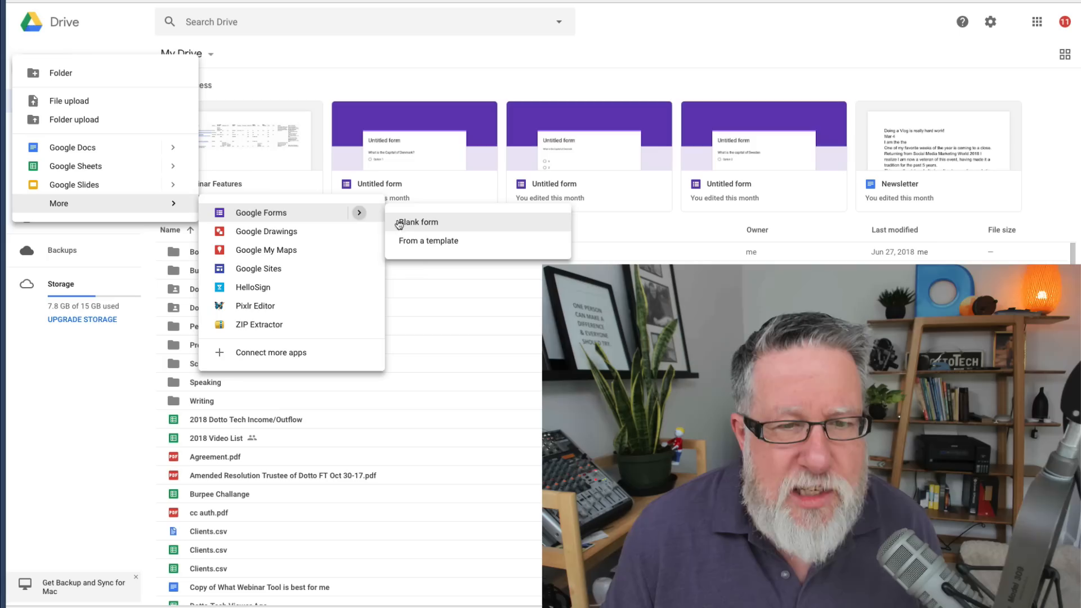
pyautogui.moveTo(428, 245)
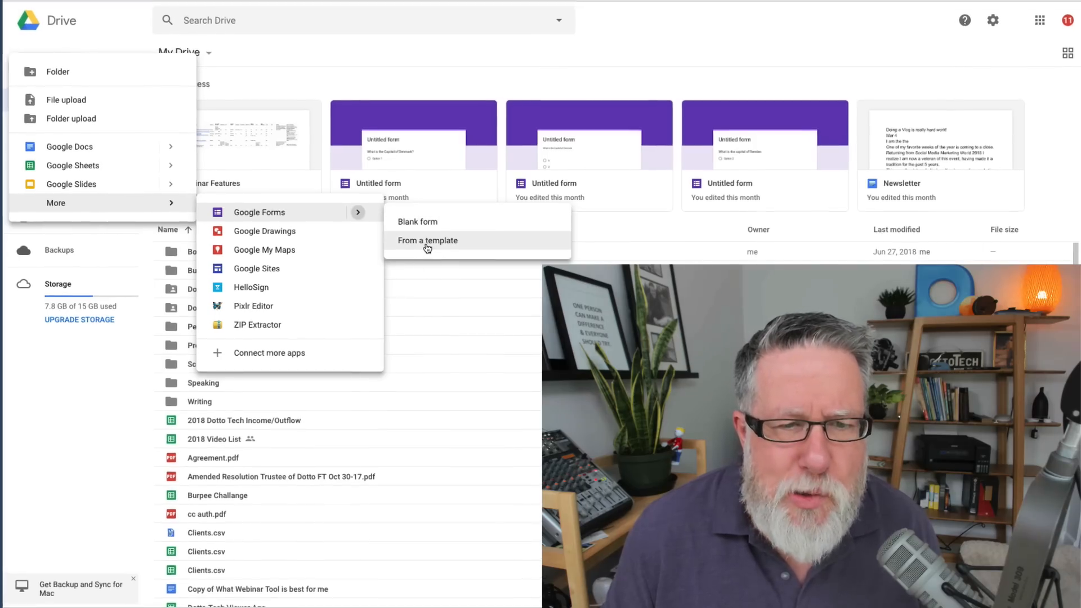
pyautogui.click(427, 240)
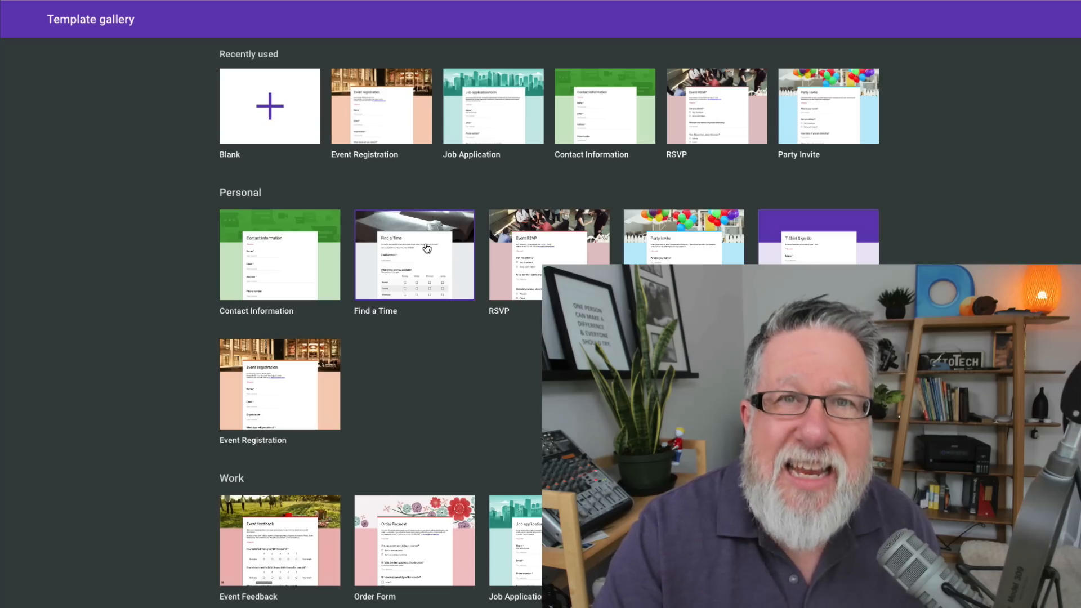
pyautogui.scroll(-3)
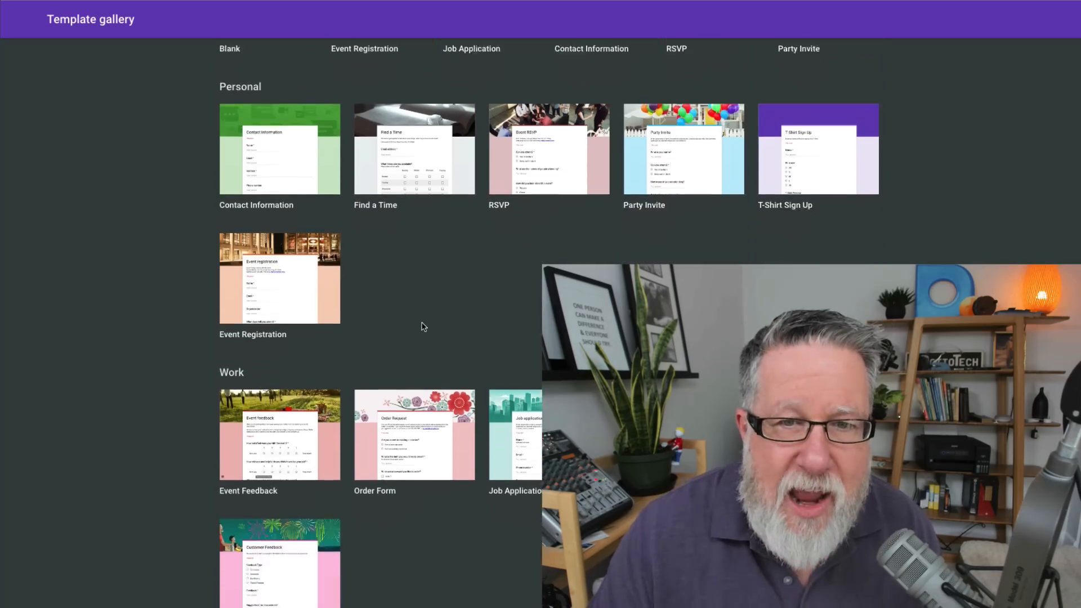
pyautogui.scroll(-3)
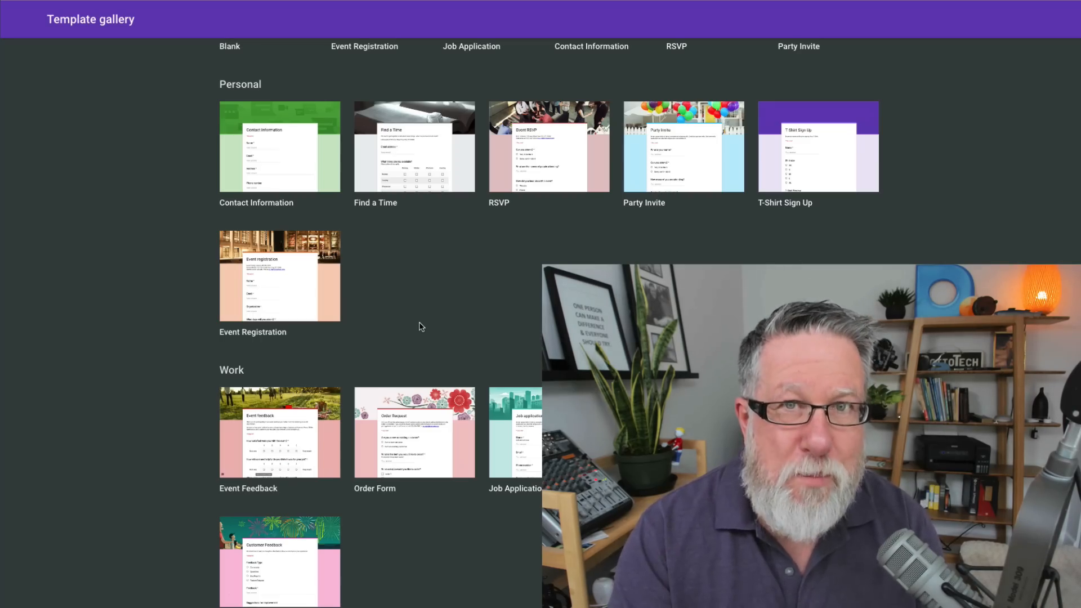
pyautogui.scroll(-3)
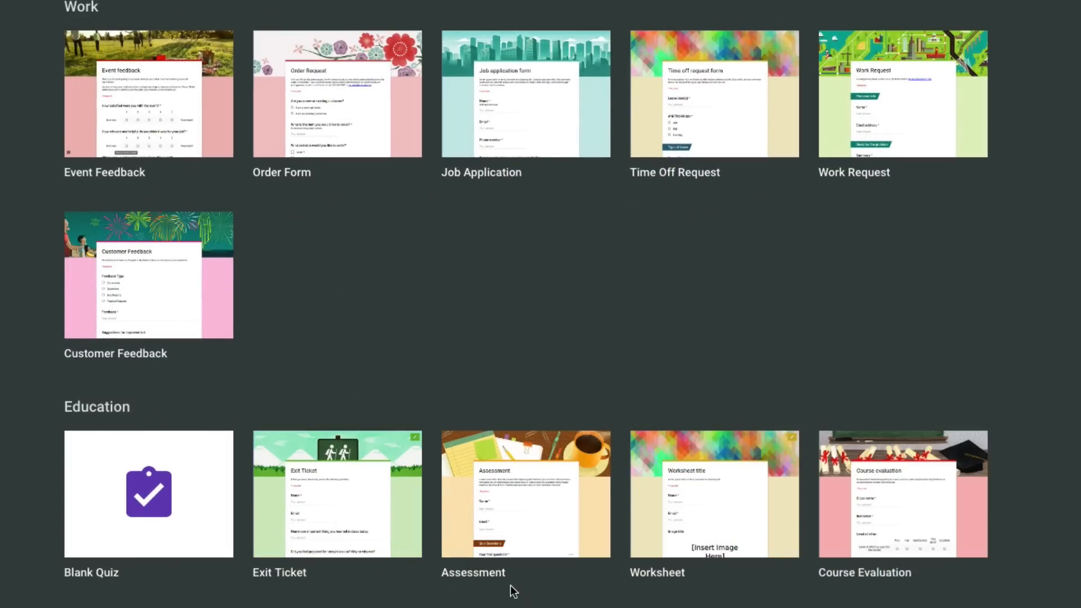
pyautogui.scroll(-3)
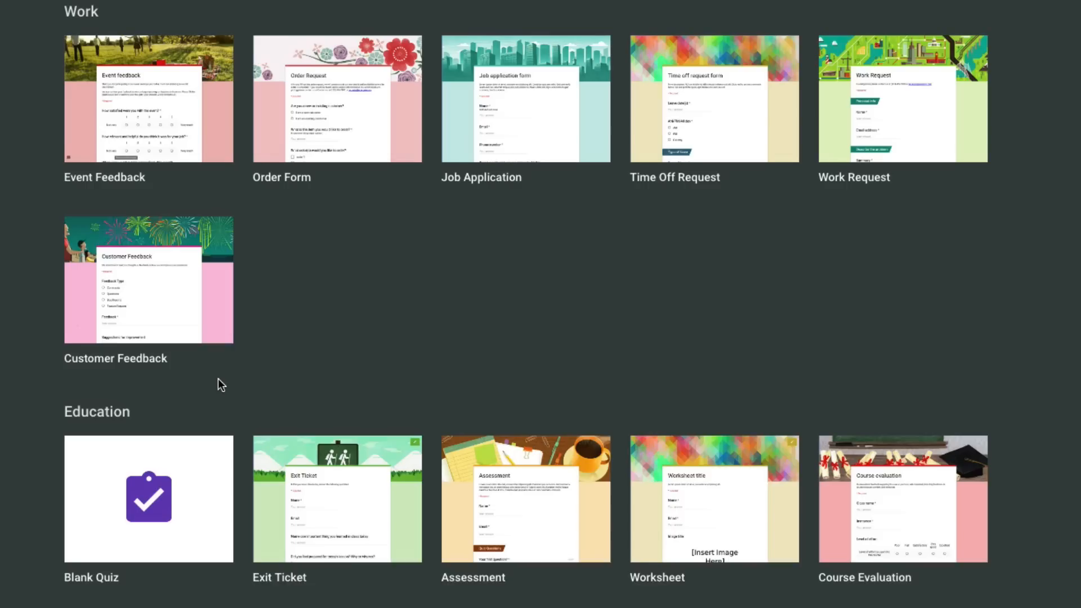
pyautogui.scroll(-3)
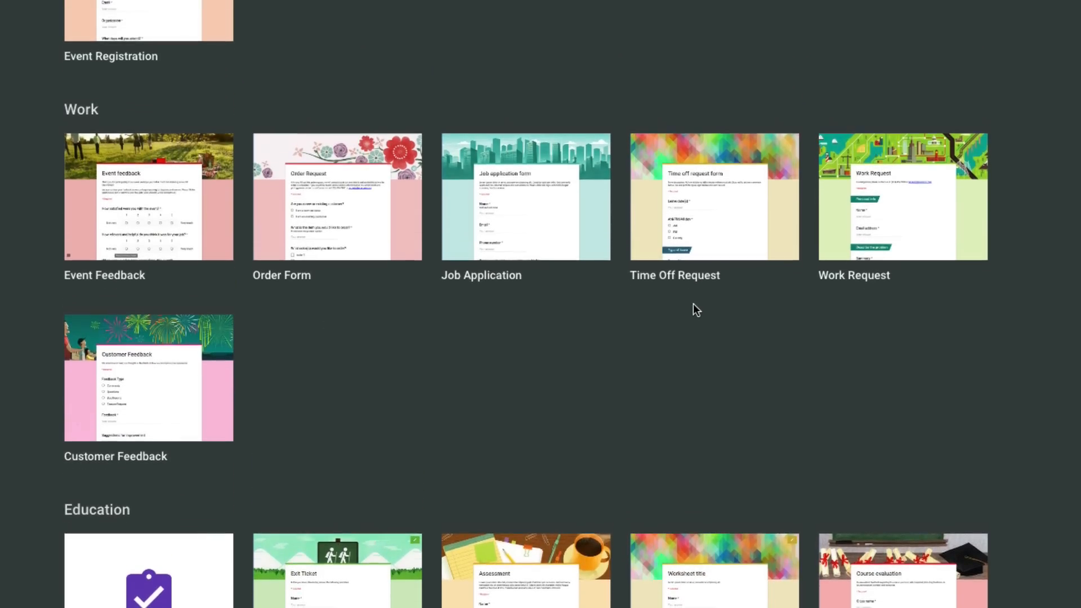
pyautogui.scroll(-3)
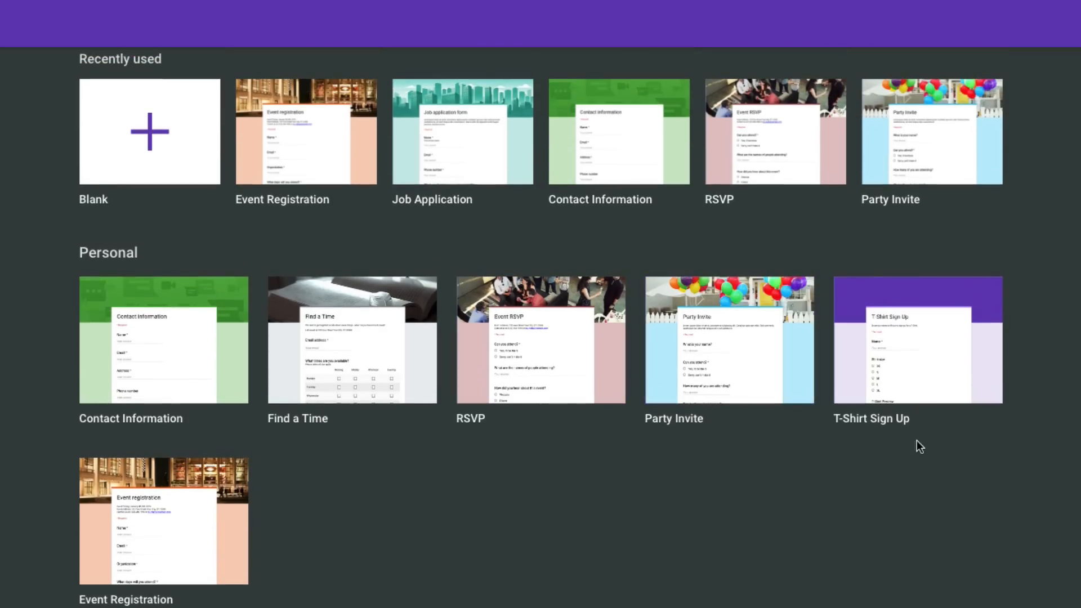
pyautogui.scroll(-3)
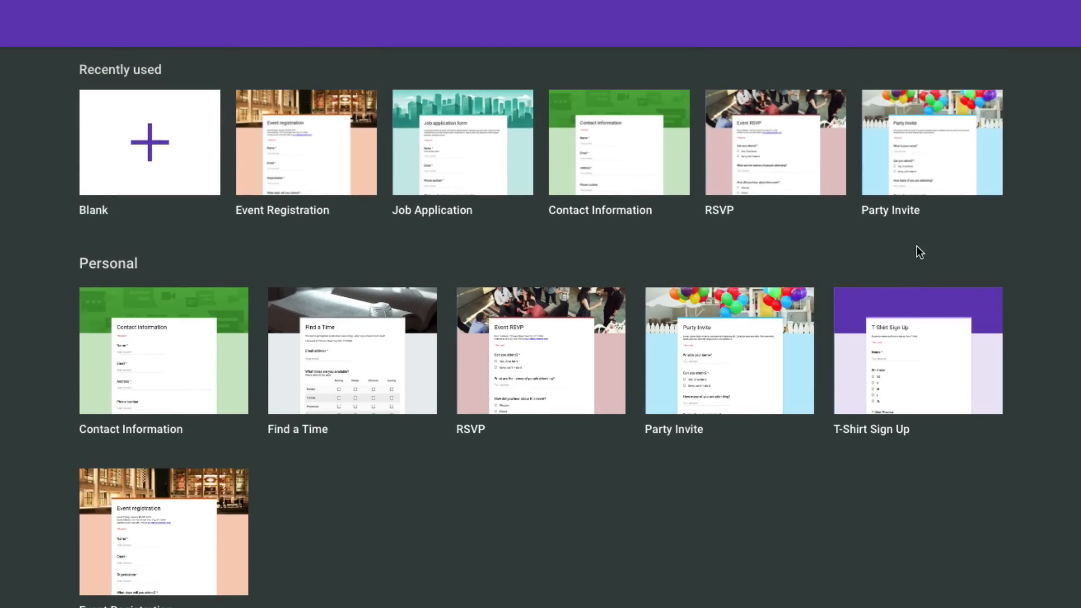
pyautogui.moveTo(303, 221)
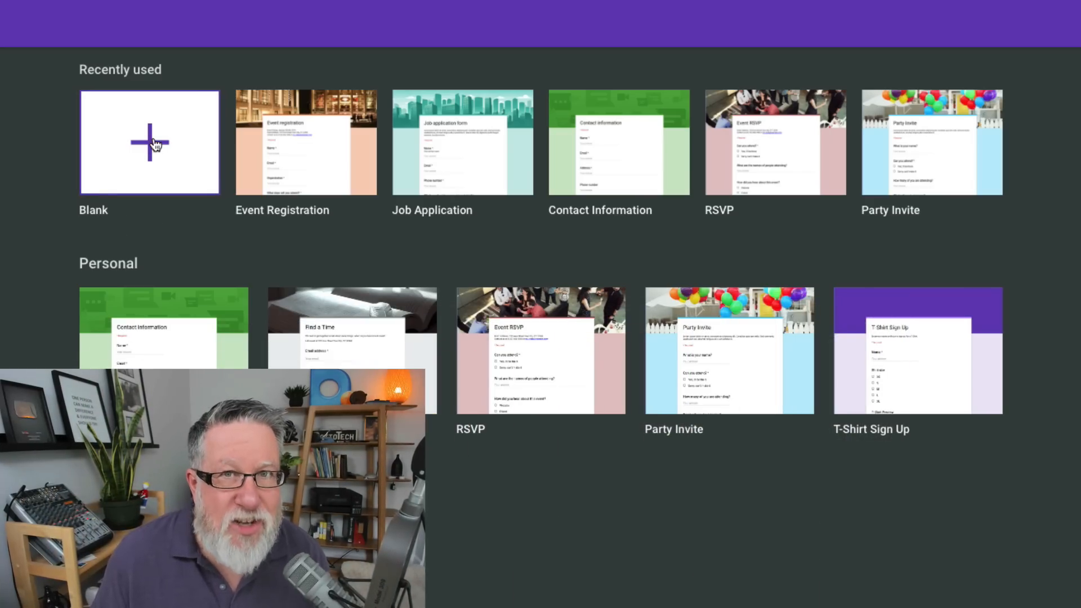
# Create a blank form and begin editing its default untitled question
pyautogui.click(150, 142)
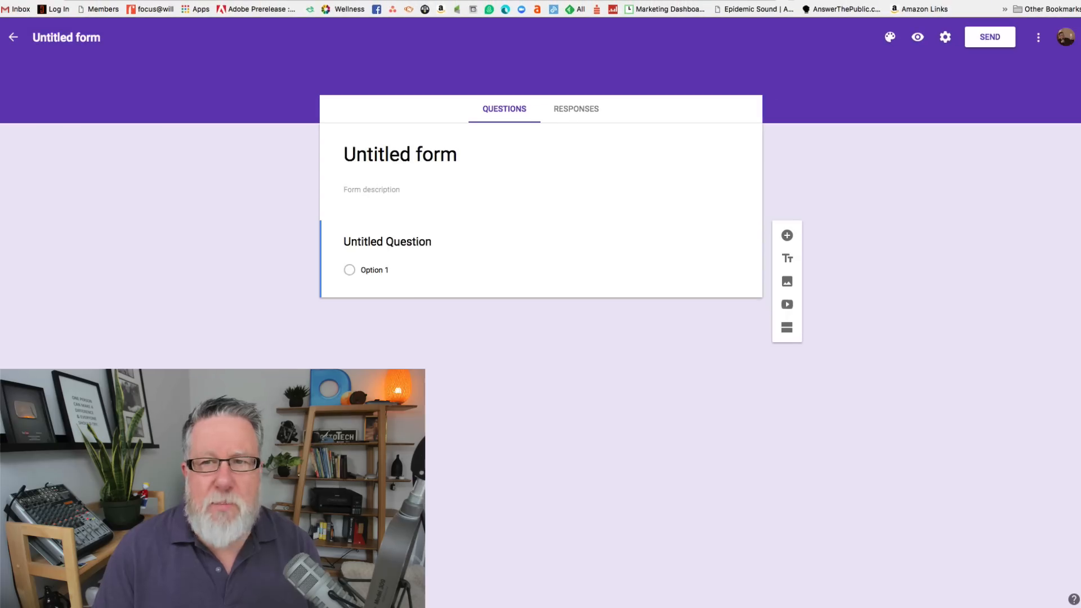
pyautogui.click(386, 241)
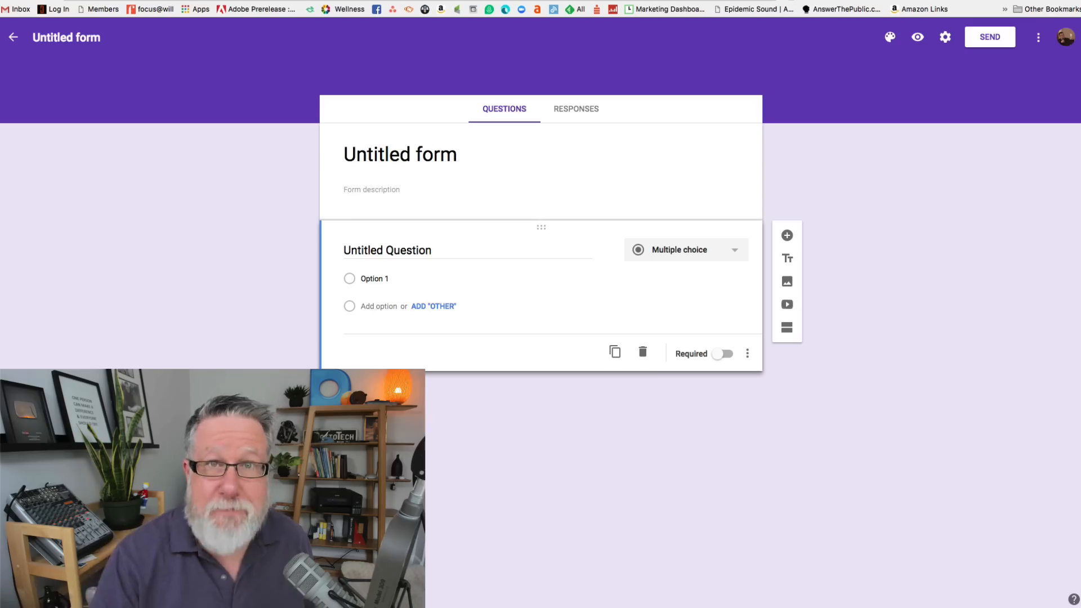
# Retitle the untitled form as "Steve's Form"
pyautogui.click(399, 154)
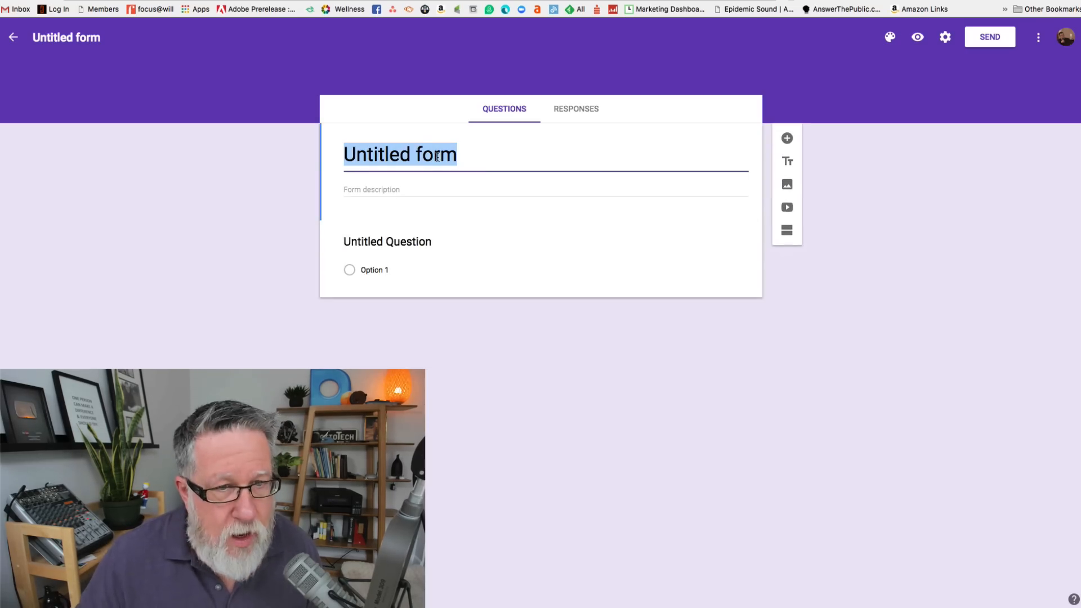
pyautogui.write('Steve')
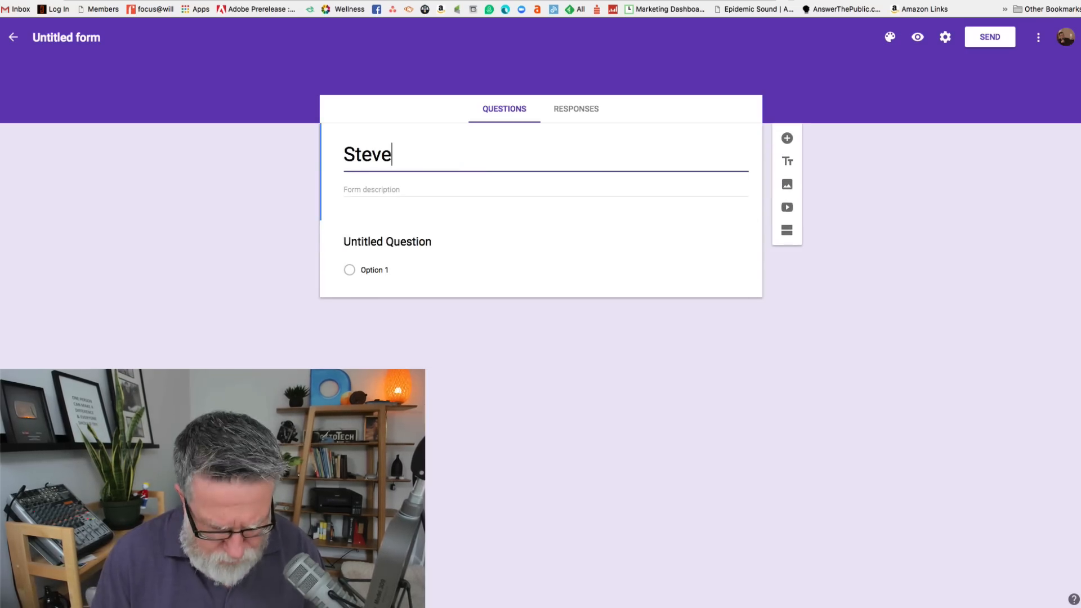
pyautogui.write("'s")
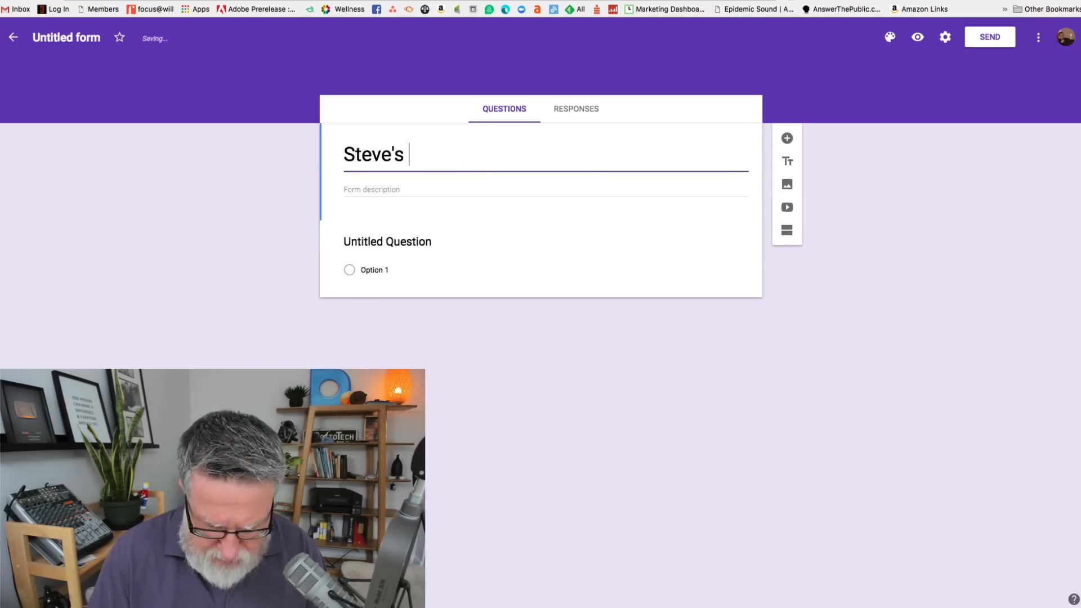
pyautogui.write('Form')
pyautogui.click(466, 242)
pyautogui.write('What is your Favourite Mar')
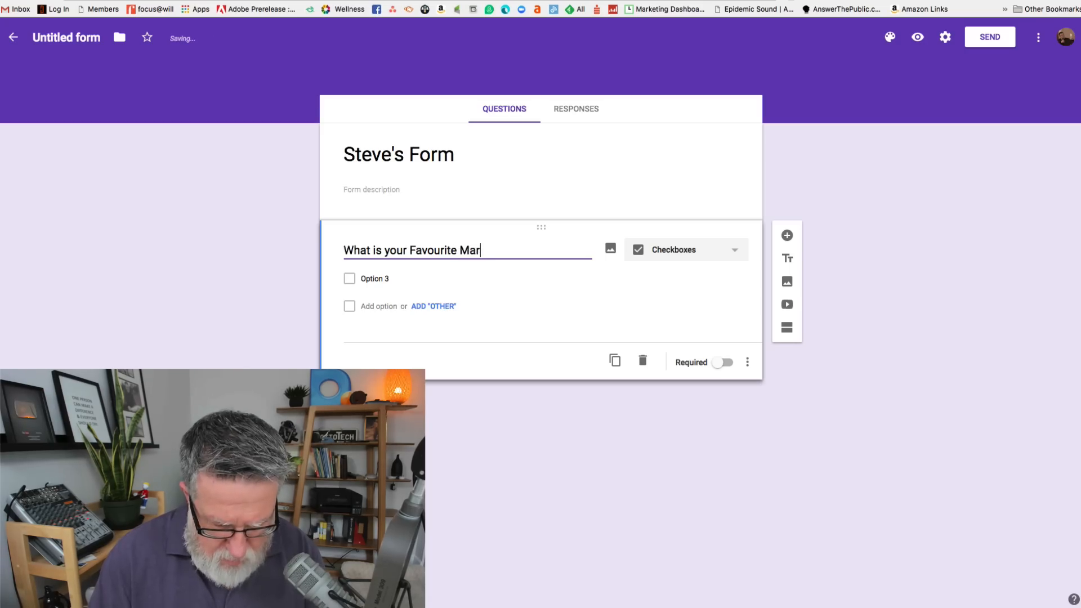
# Finish the question "What is your Favourite Marx Brother" with options Zeppo, Harpo, Groucho, Chico
pyautogui.write('x Broth')
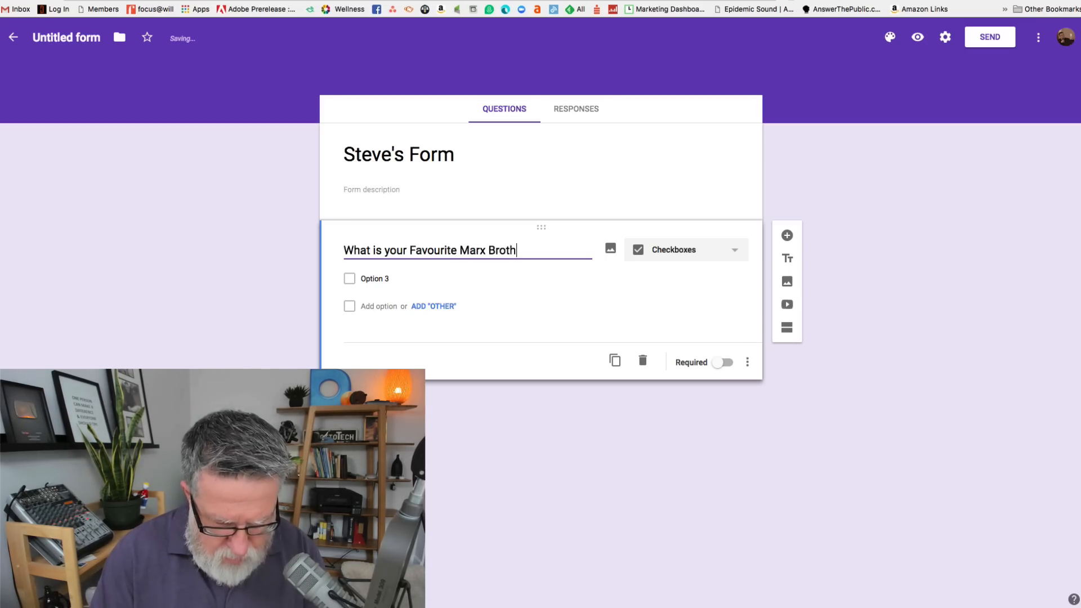
pyautogui.write('er')
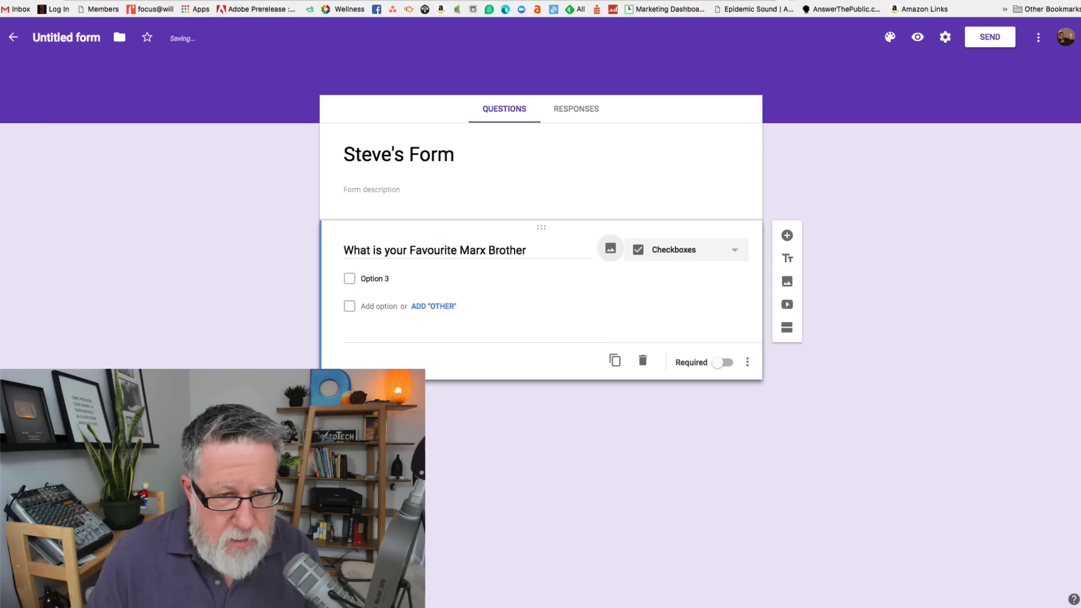
pyautogui.click(374, 278)
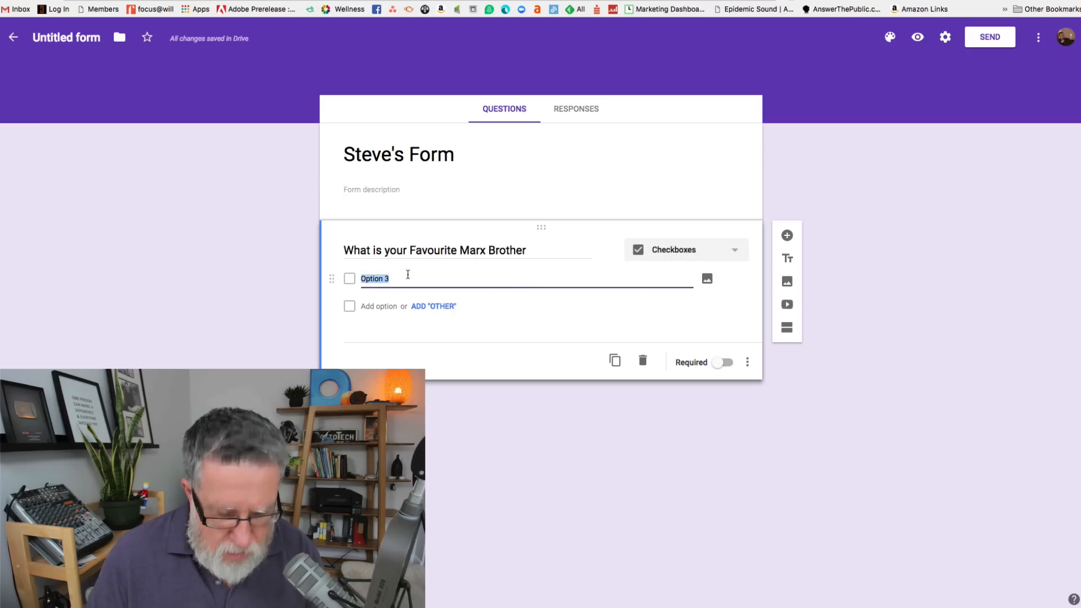
pyautogui.write('Zeppo')
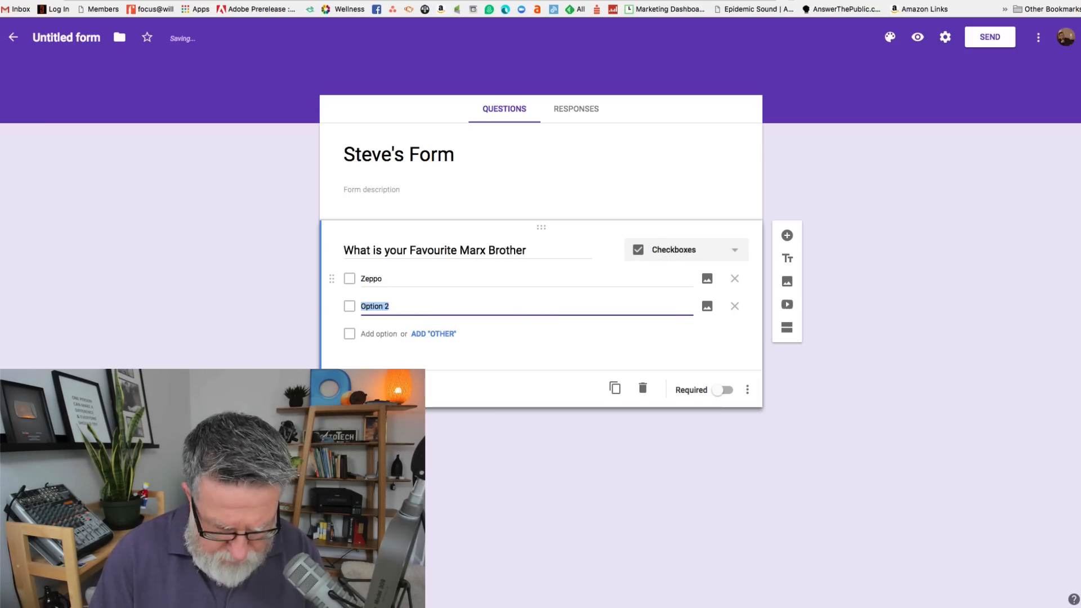
pyautogui.write('Harpo')
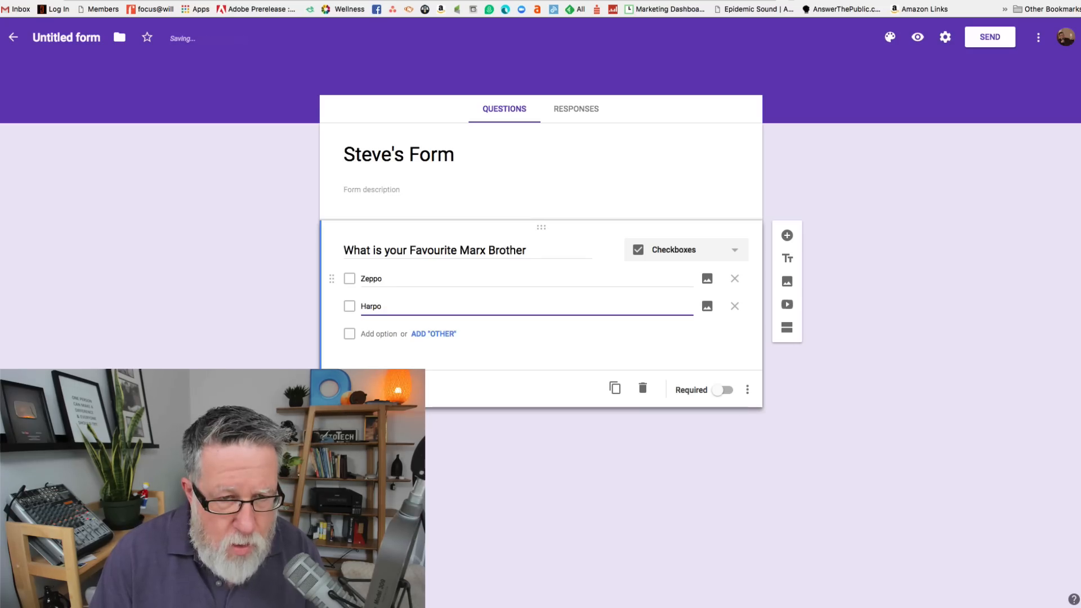
pyautogui.write('Groucho')
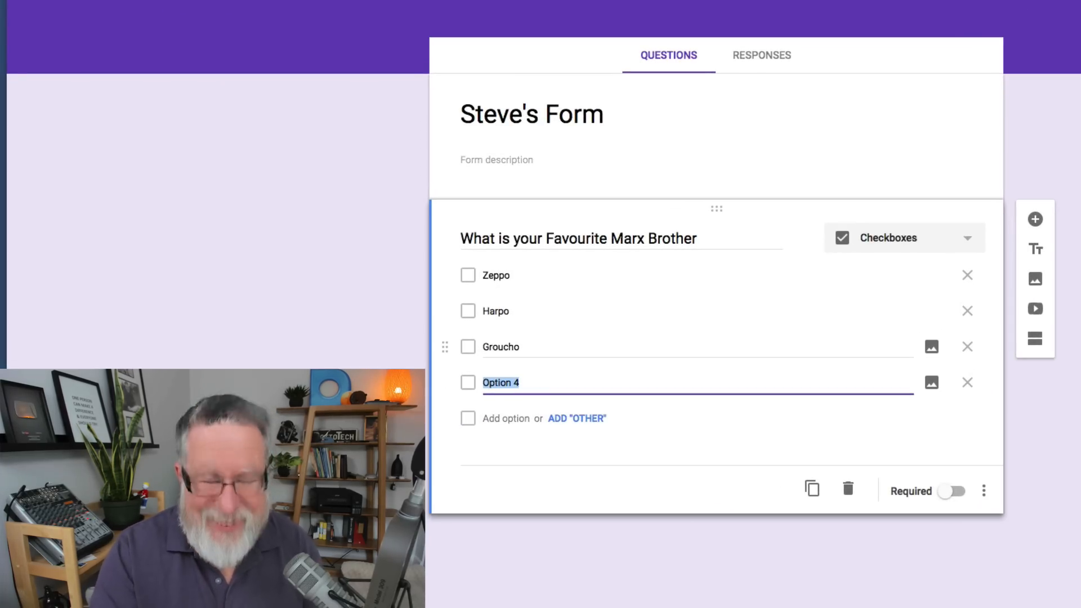
pyautogui.write('Chico')
pyautogui.write('Karl')
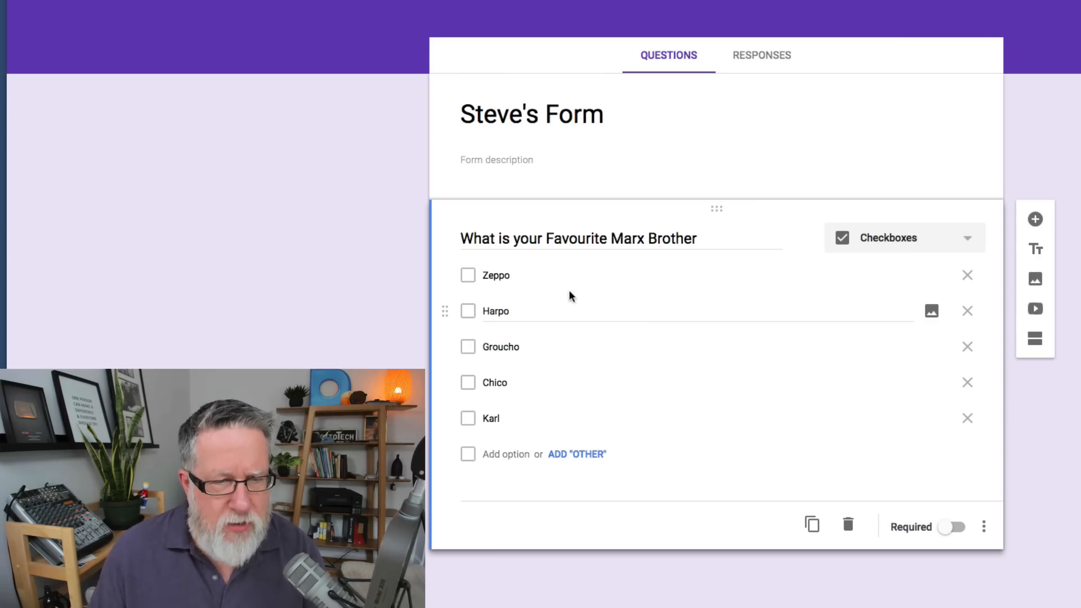
# Replace "What" with "Who" in the question title
pyautogui.click(579, 239)
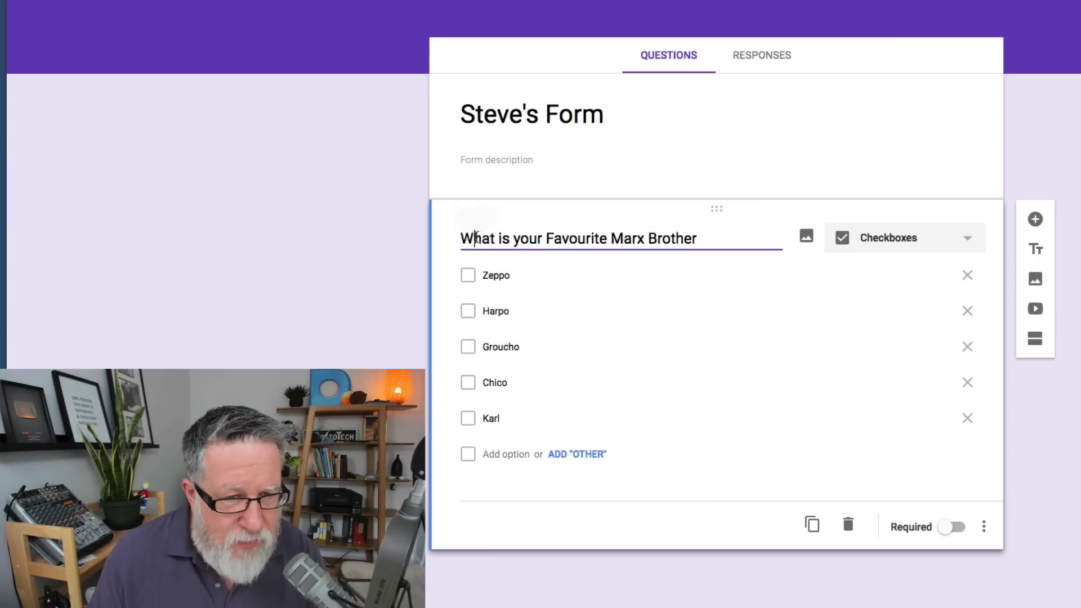
pyautogui.write('Who')
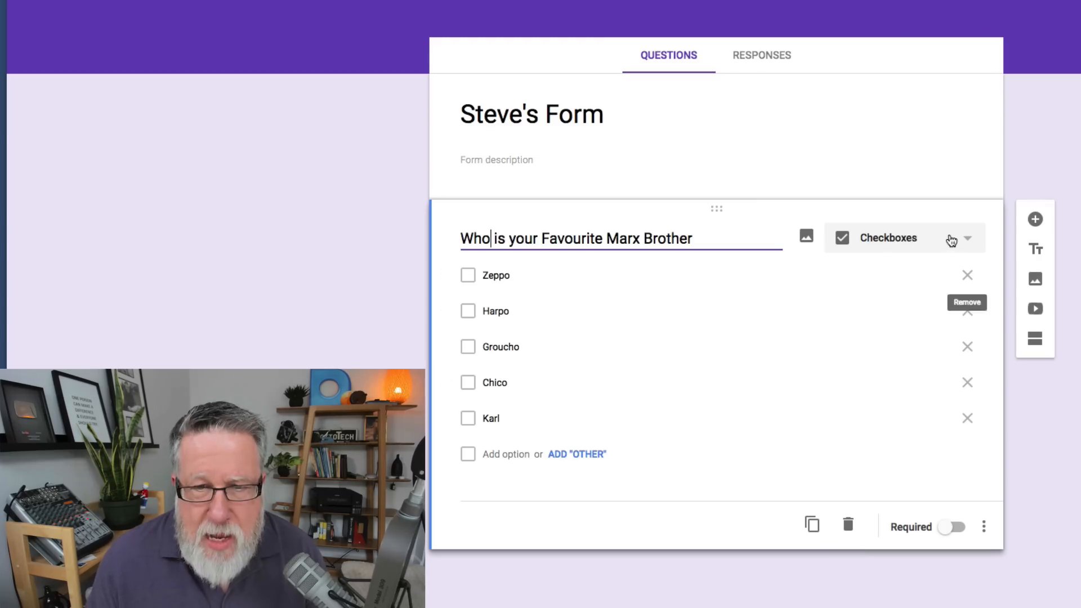
pyautogui.click(960, 237)
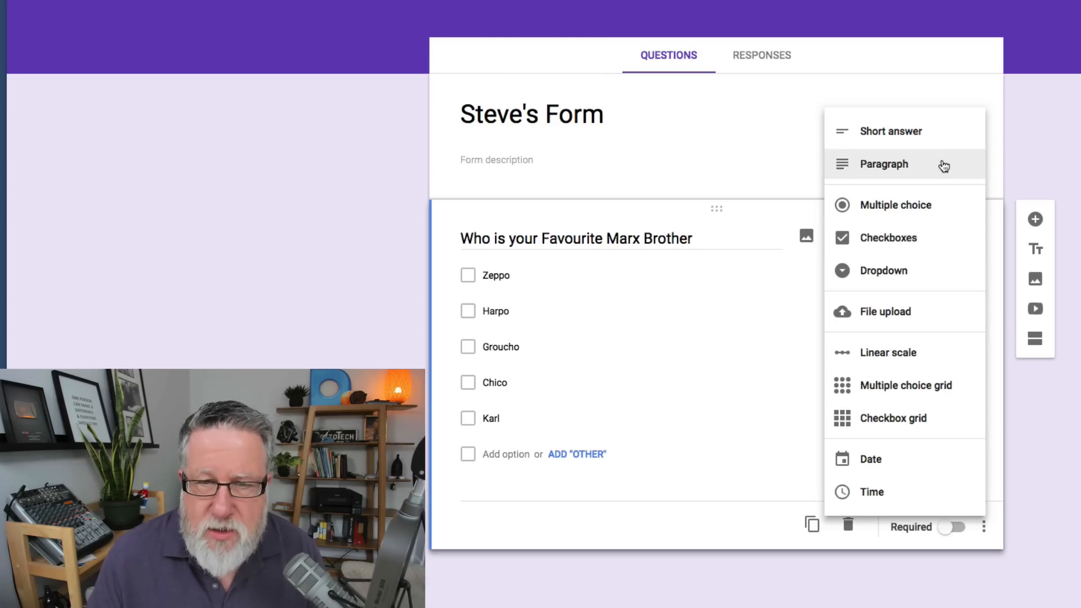
pyautogui.moveTo(896, 270)
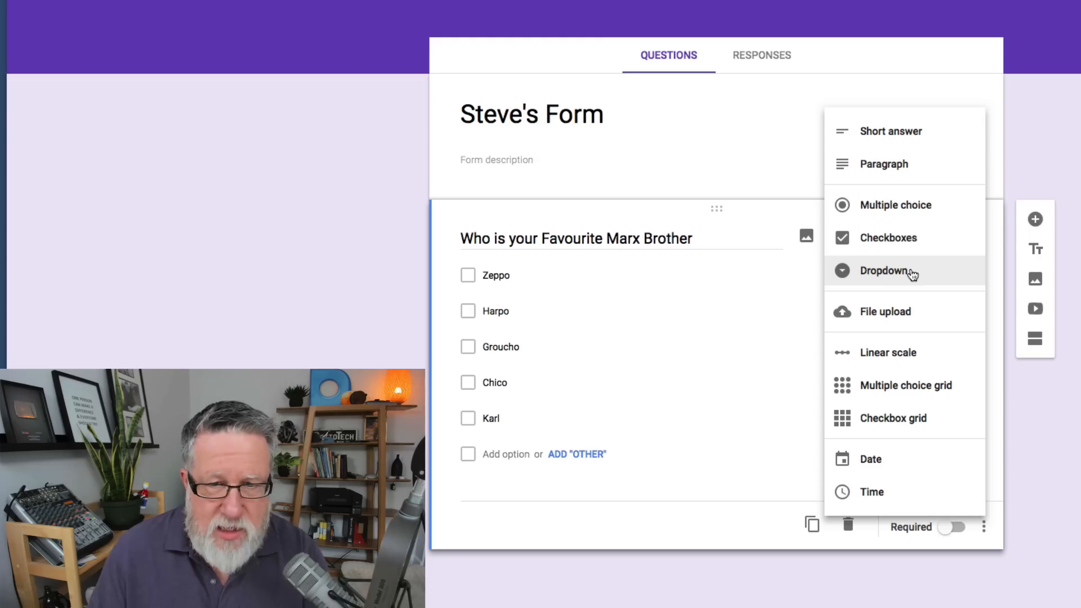
pyautogui.moveTo(884, 310)
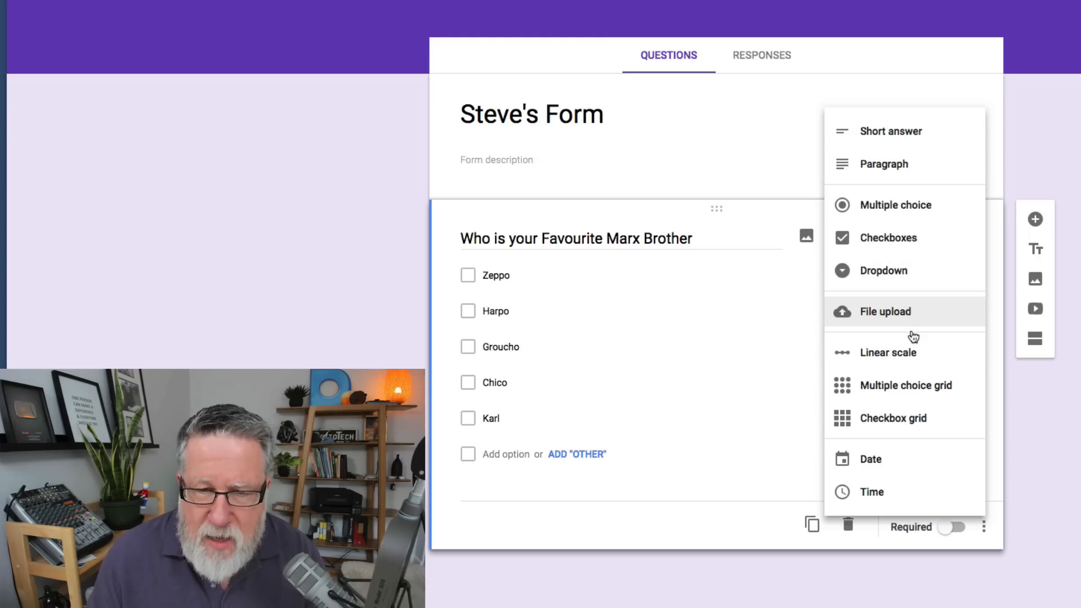
pyautogui.moveTo(917, 417)
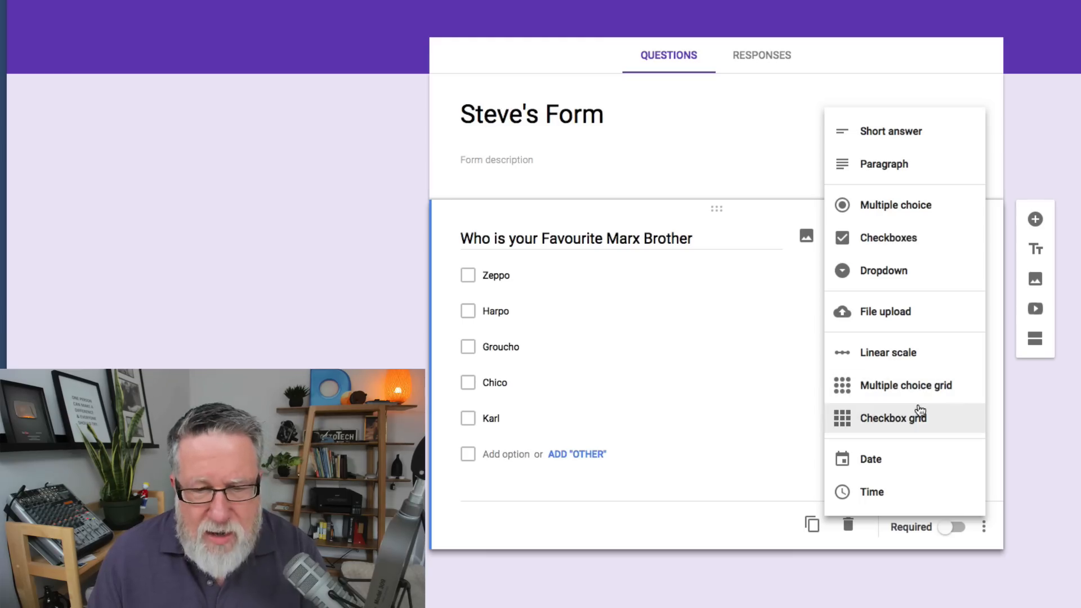
pyautogui.moveTo(870, 458)
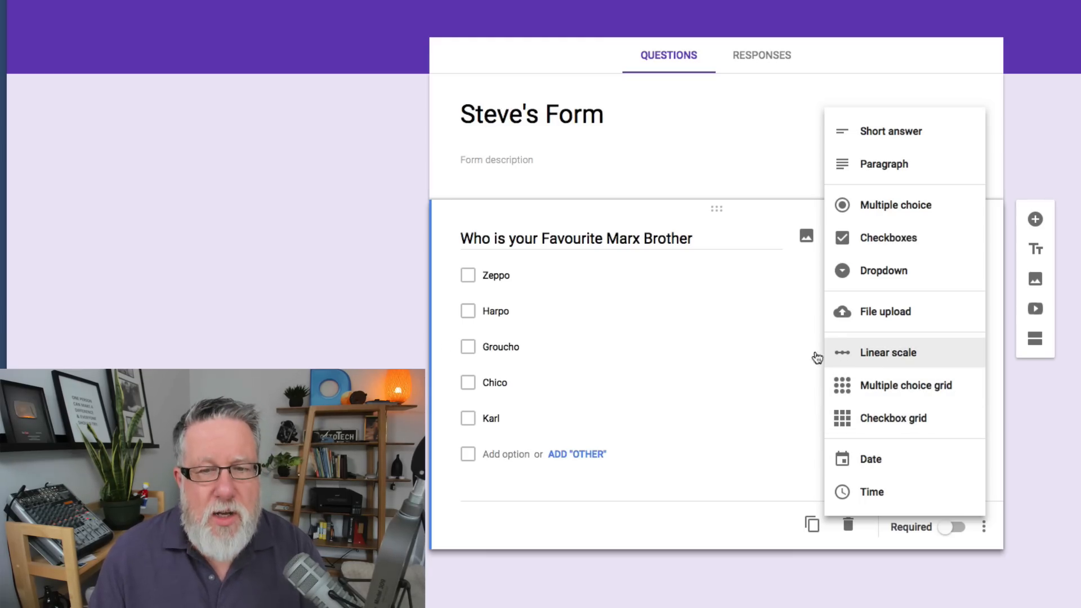
pyautogui.click(621, 158)
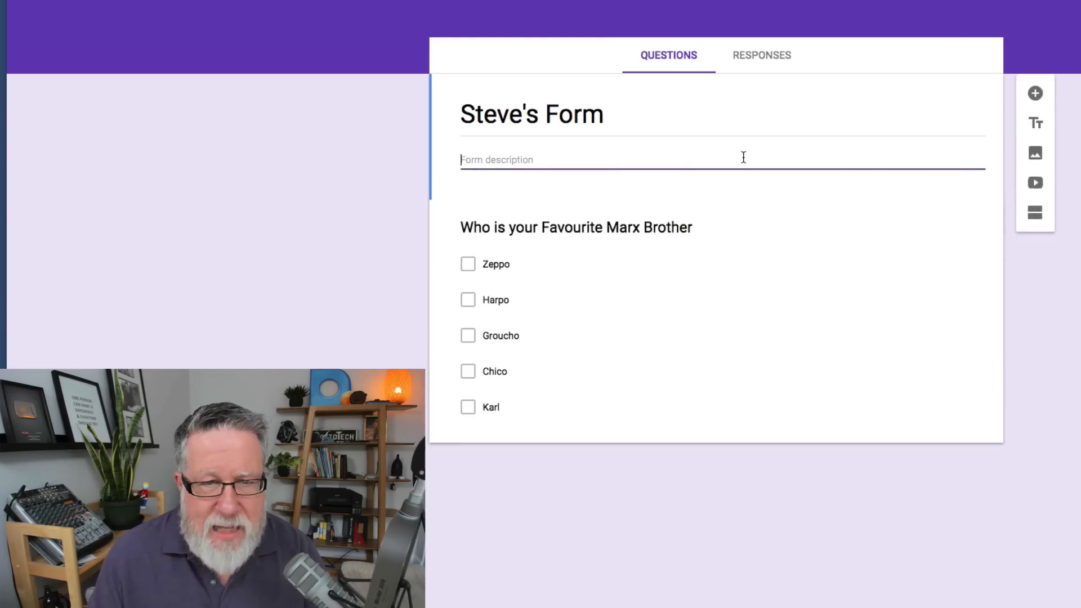
pyautogui.moveTo(596, 522)
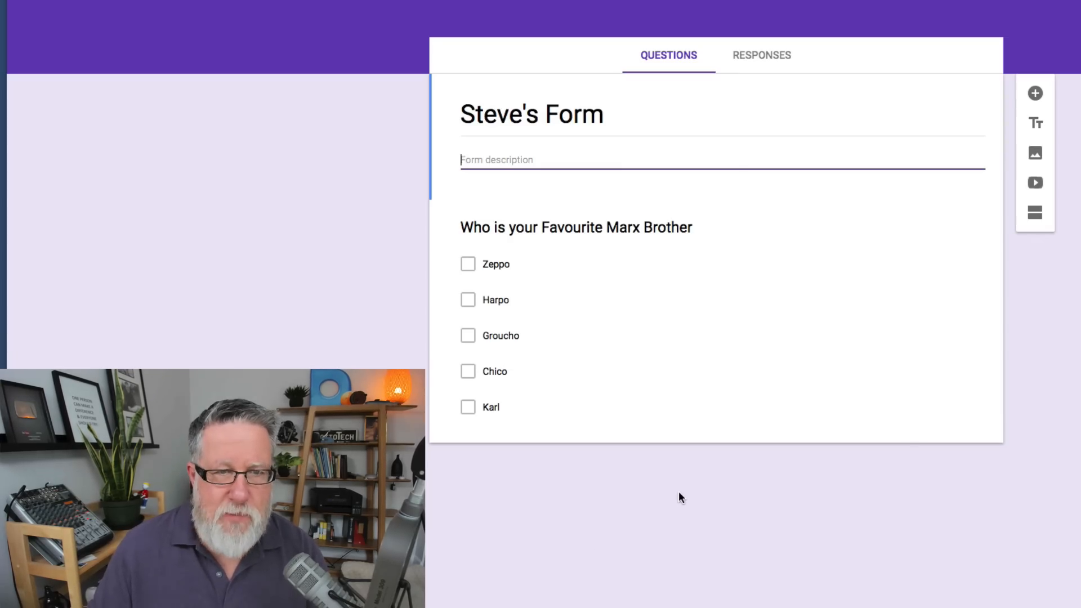
pyautogui.moveTo(864, 202)
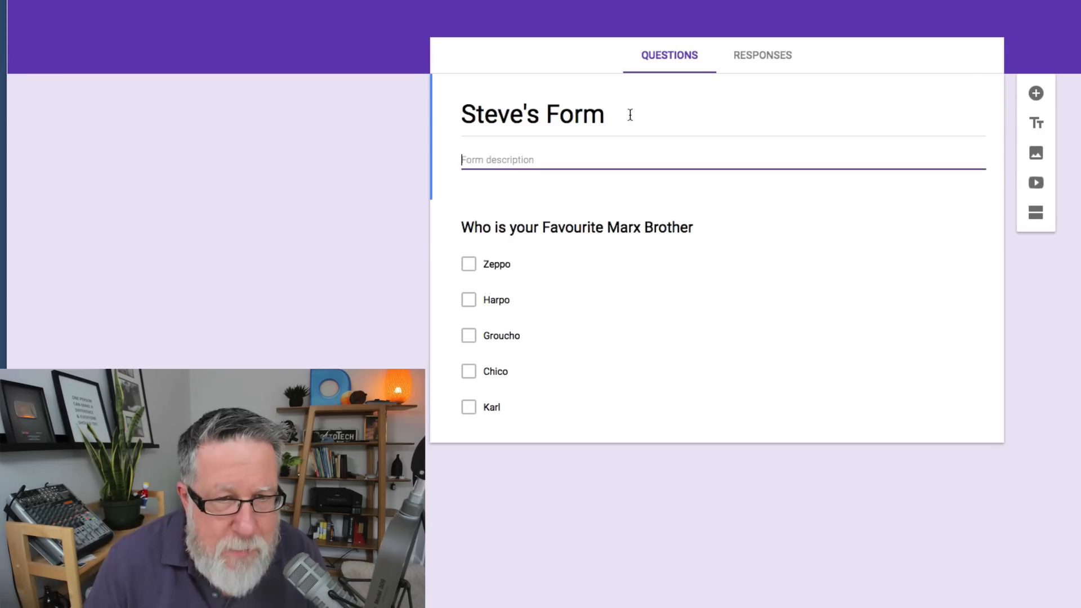
# Replace "Form" in the title so it reads "Steve's Marx Brothers Form"
pyautogui.doubleClick(569, 114)
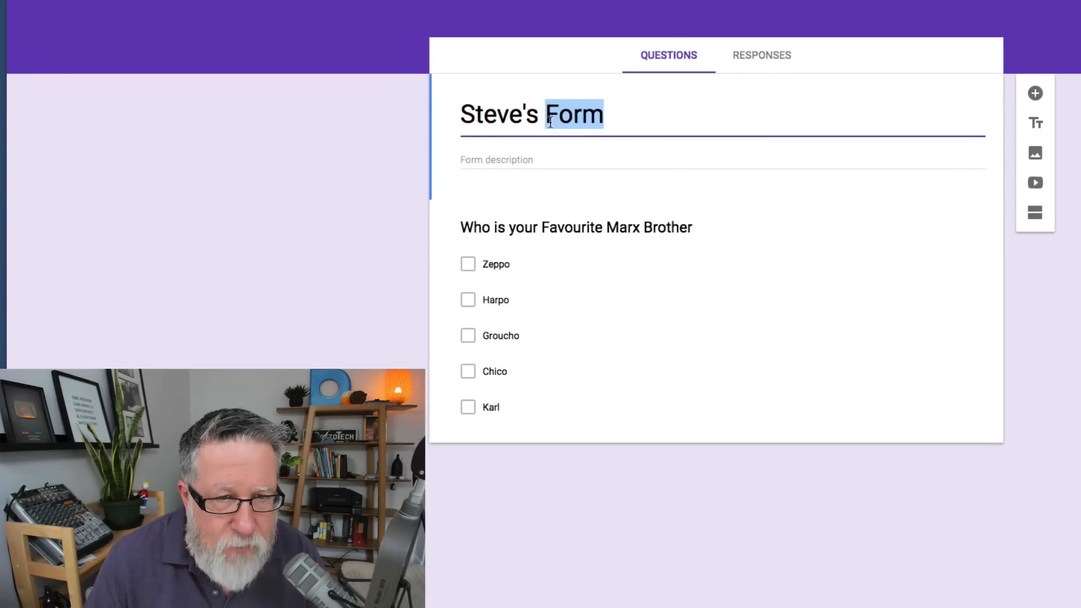
pyautogui.rightClick(569, 115)
pyautogui.write('Ma')
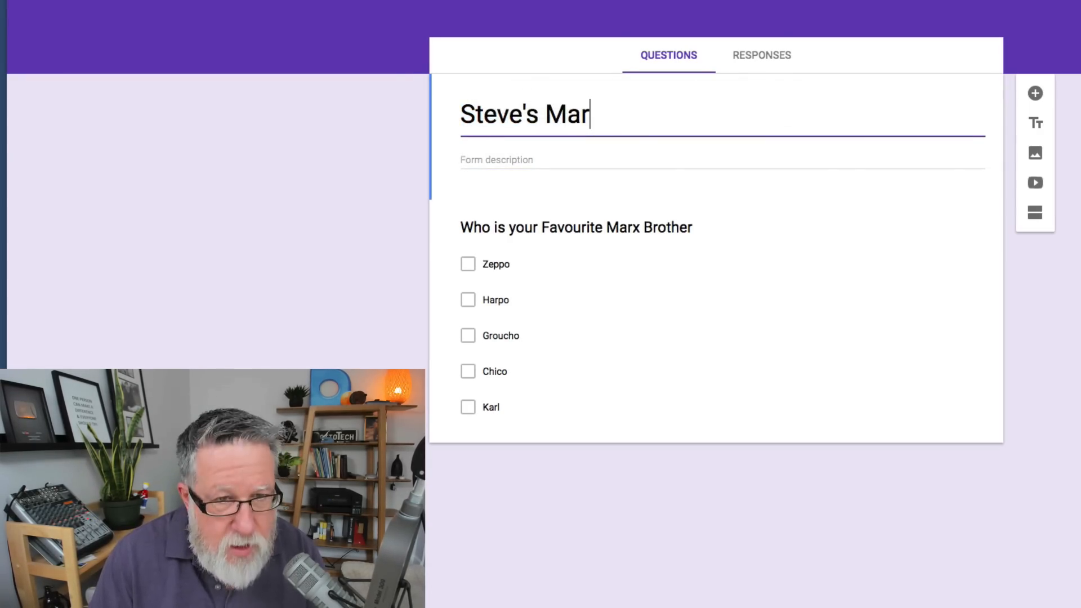
pyautogui.write('x Bro')
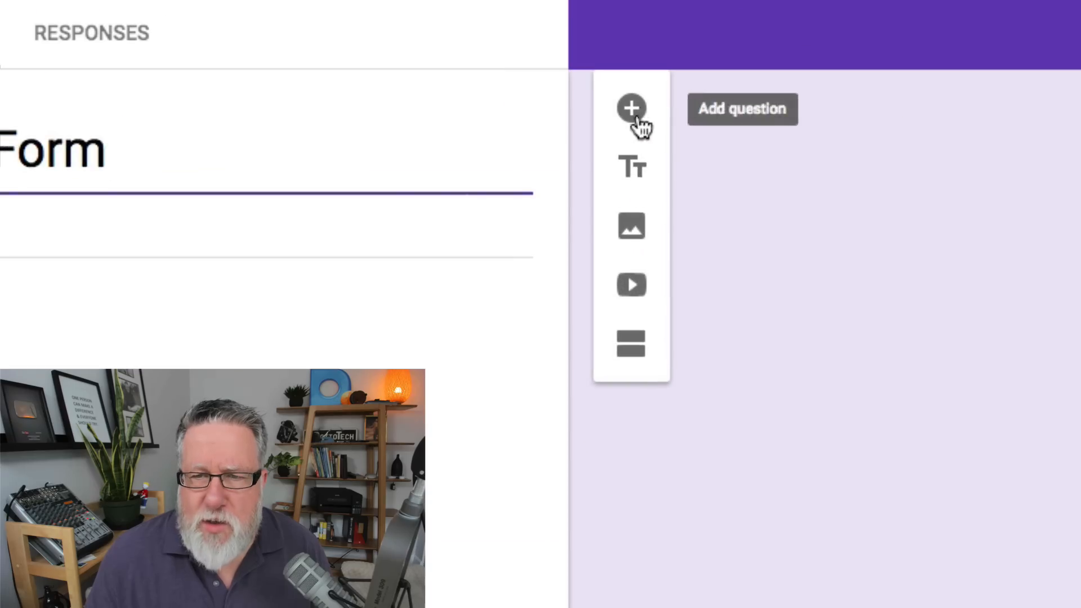
pyautogui.moveTo(630, 167)
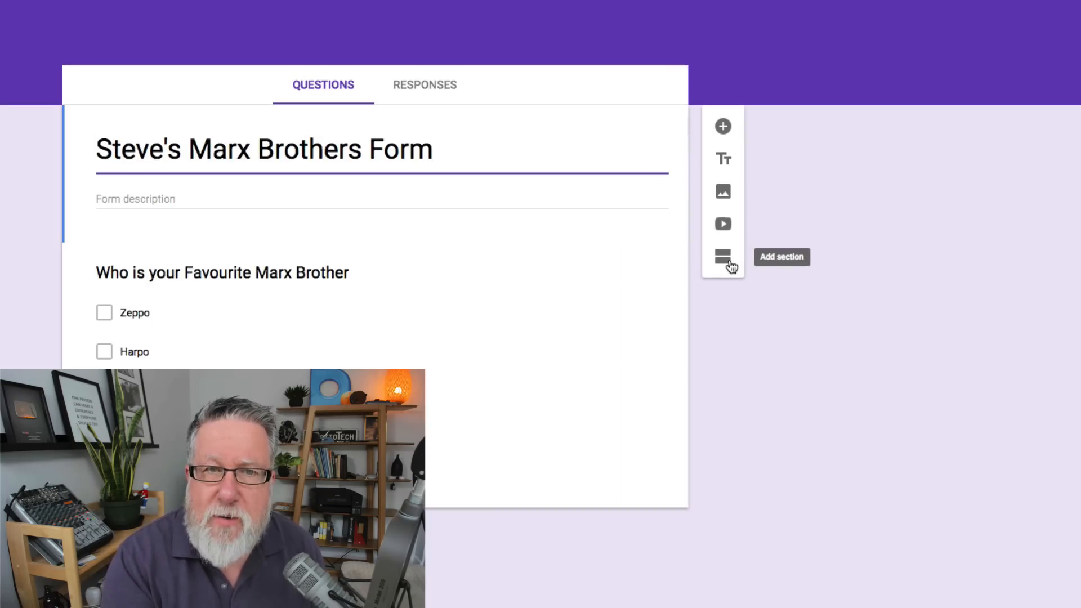
pyautogui.moveTo(879, 106)
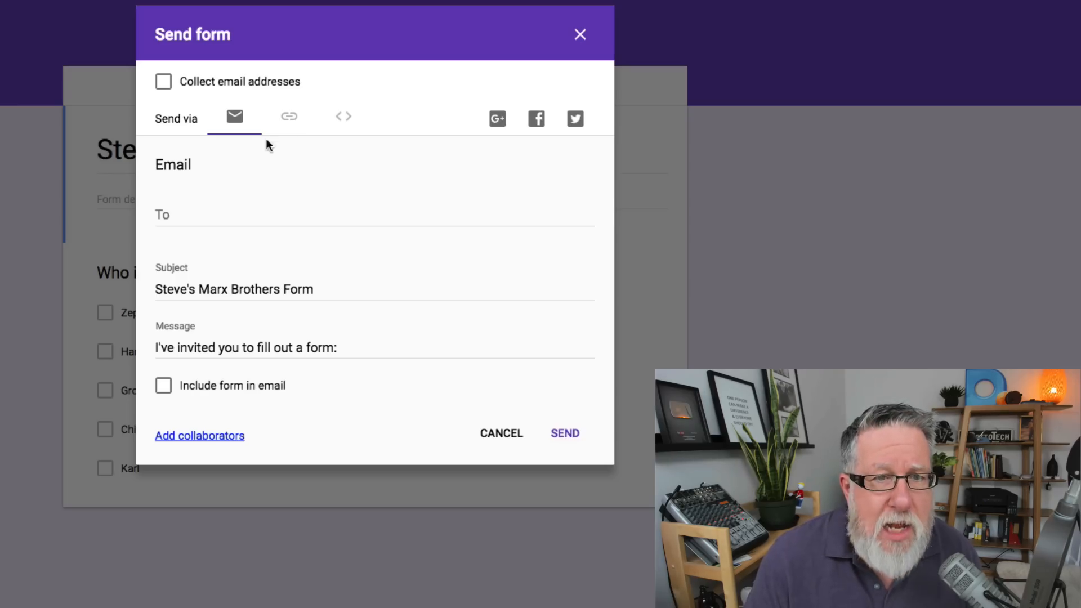
pyautogui.moveTo(201, 209)
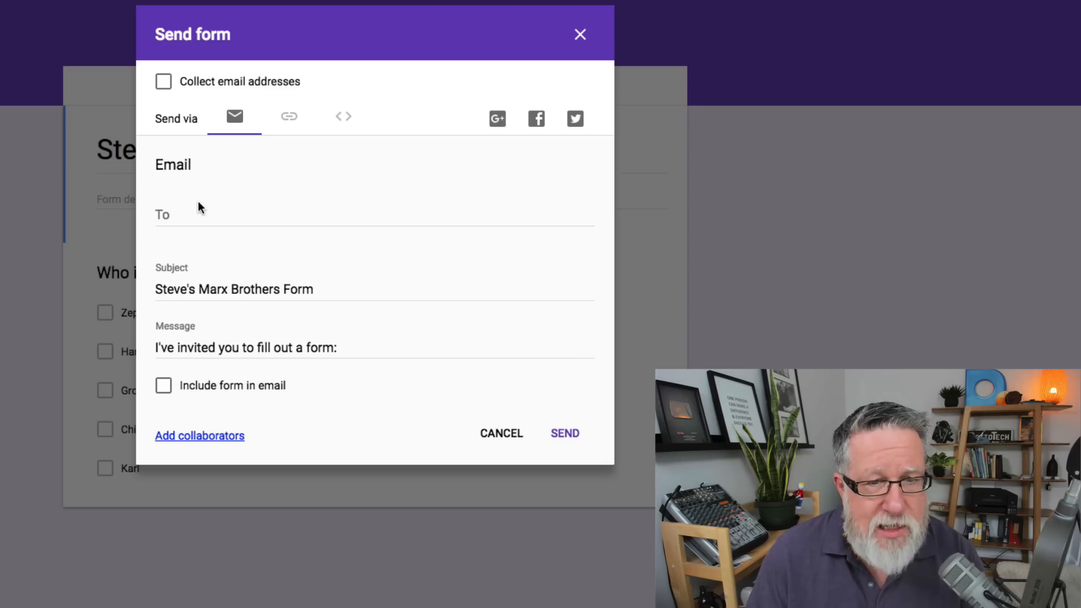
pyautogui.moveTo(107, 149)
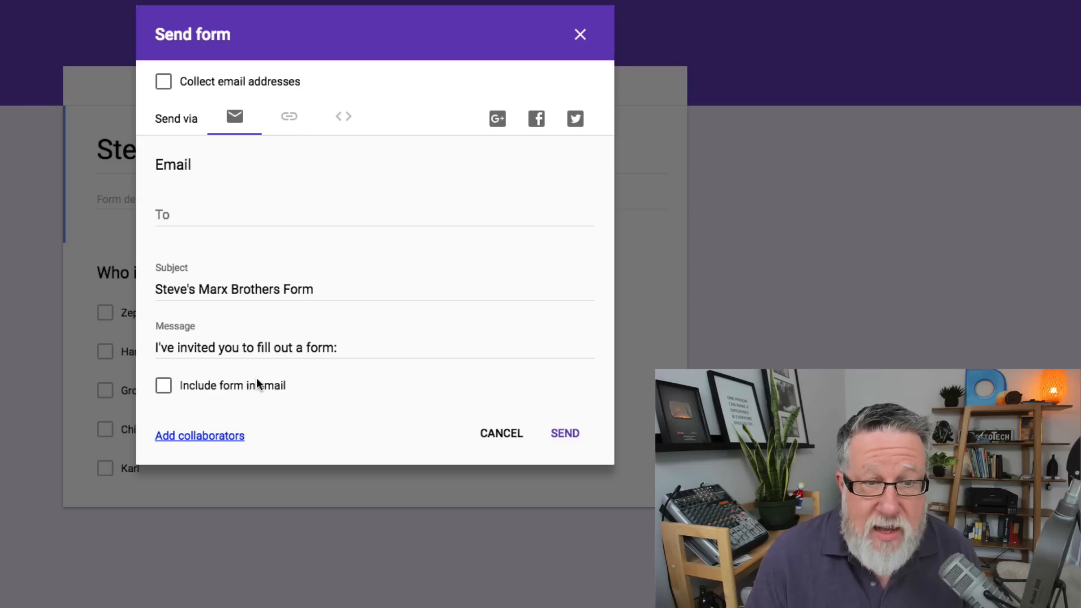
pyautogui.moveTo(238, 427)
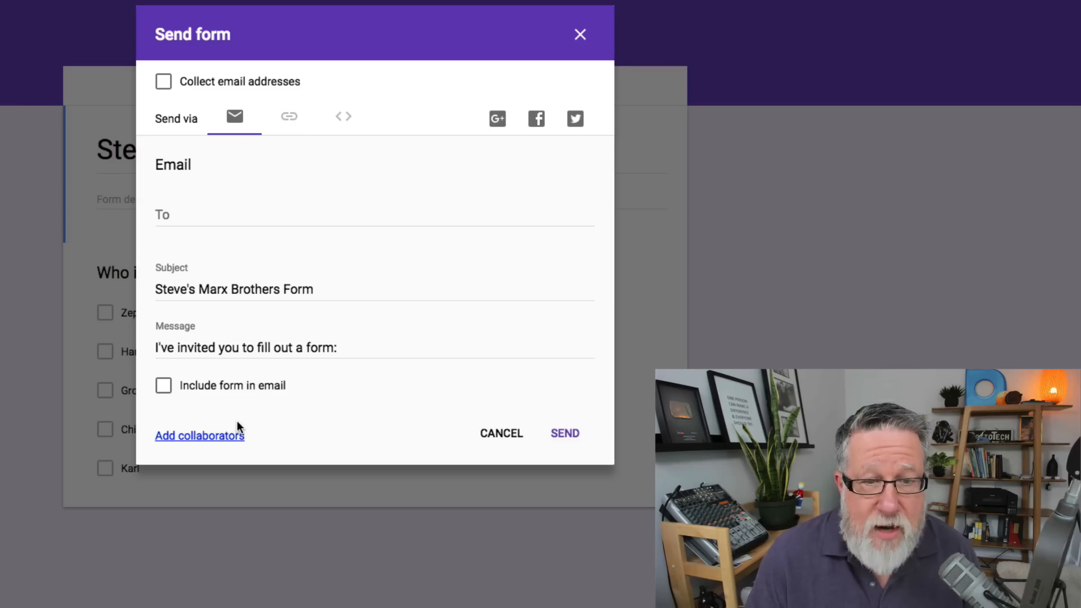
pyautogui.moveTo(192, 390)
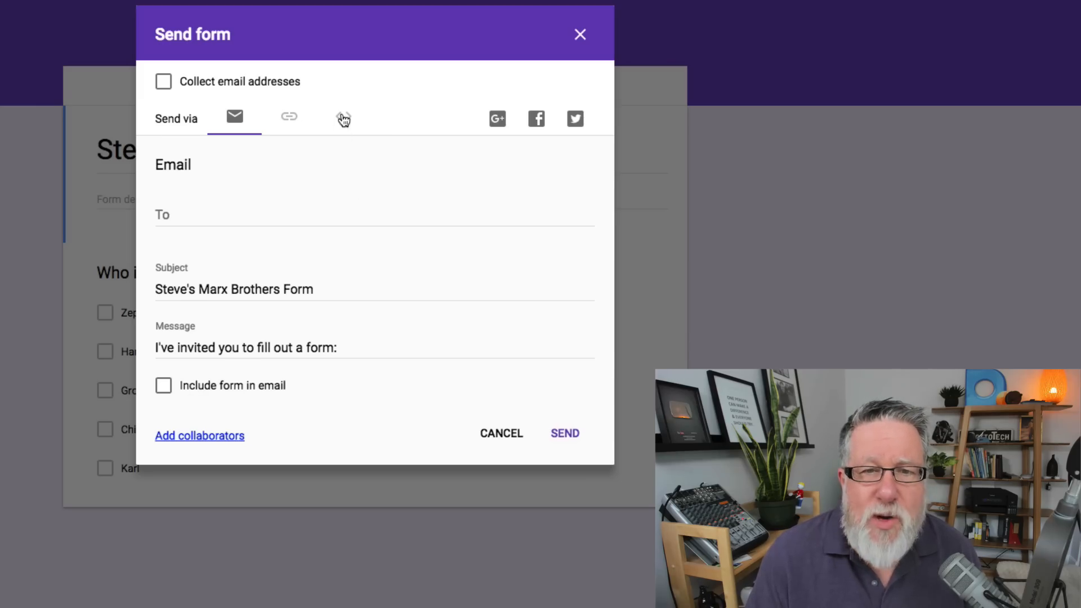
pyautogui.moveTo(296, 129)
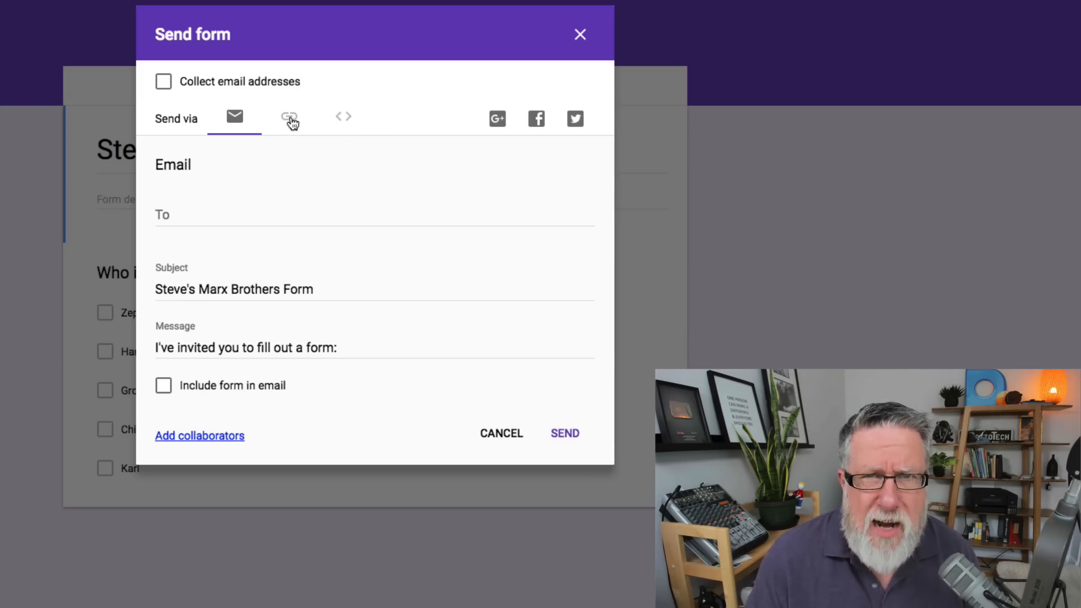
# View the shareable link for the form in the Send dialog
pyautogui.click(289, 116)
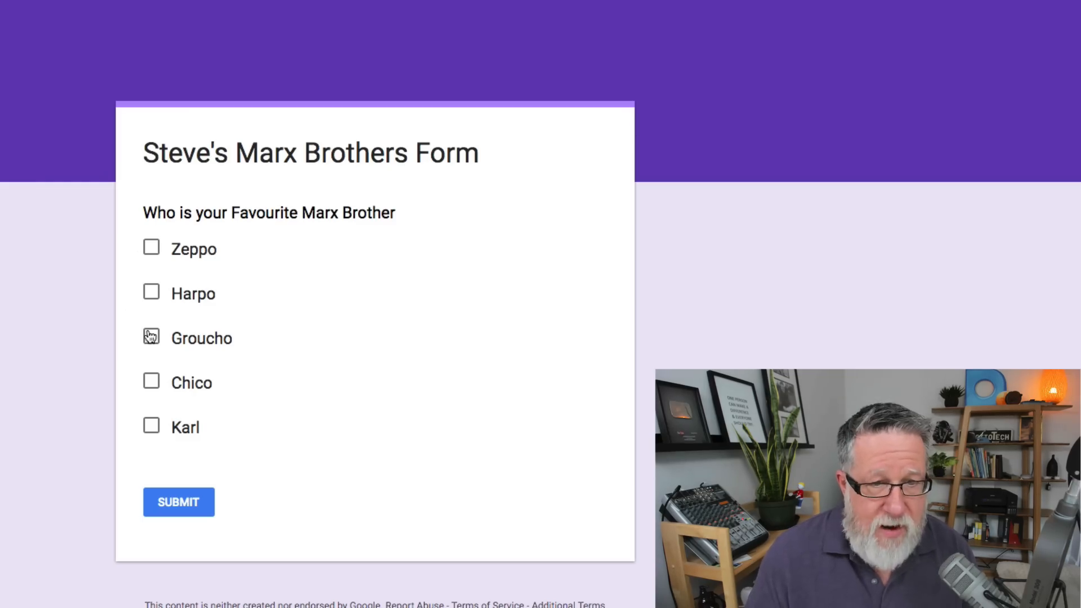
# Answer the live form choosing Harpo and submit the response
pyautogui.click(150, 292)
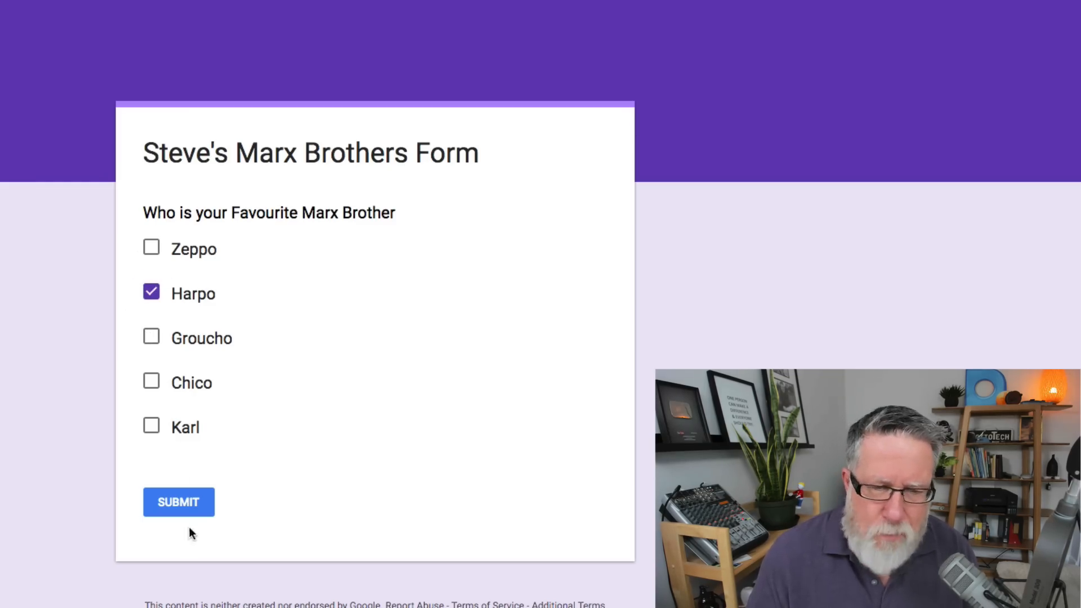
pyautogui.click(178, 502)
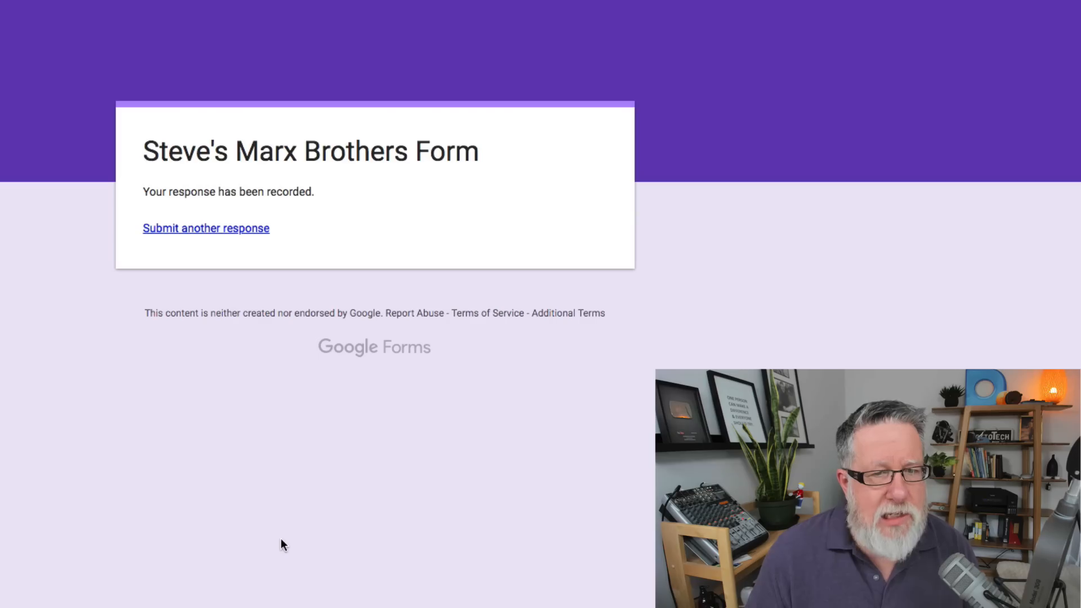
pyautogui.moveTo(218, 223)
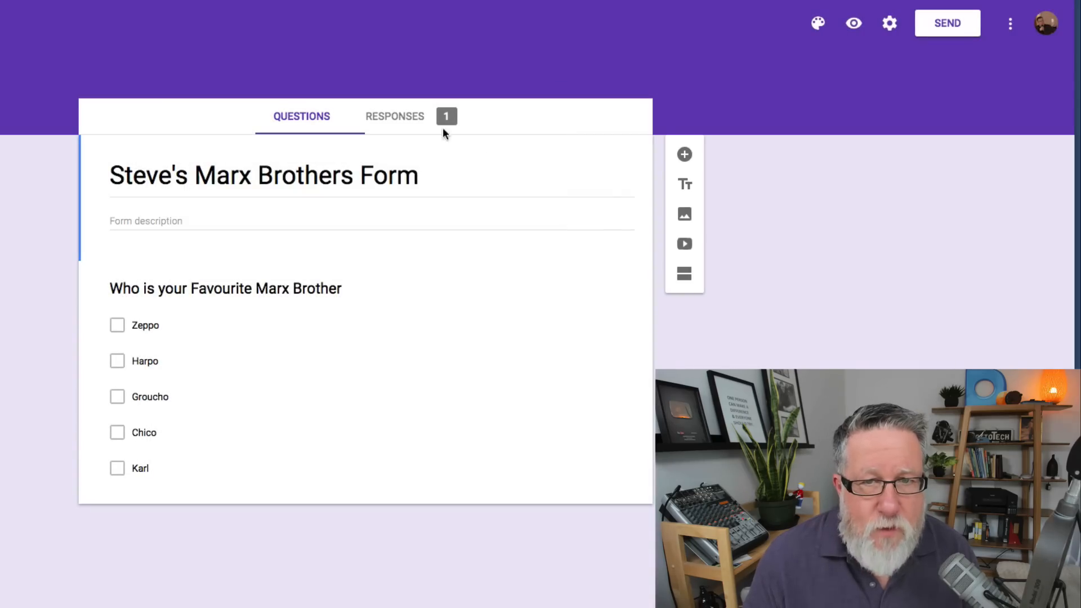
pyautogui.moveTo(354, 132)
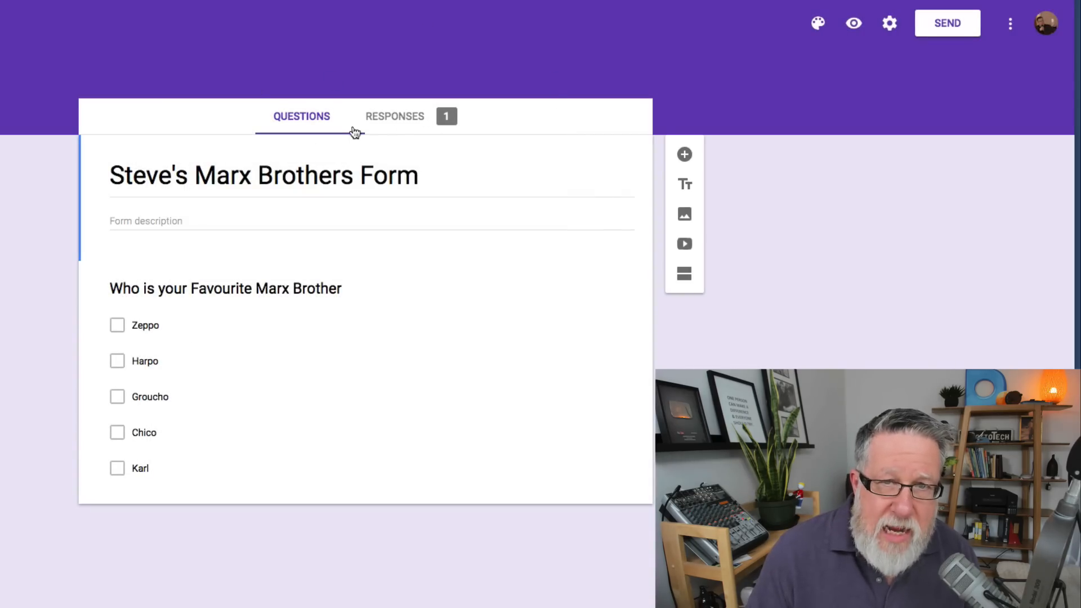
# View the Responses summary showing Harpo with the only vote
pyautogui.click(394, 116)
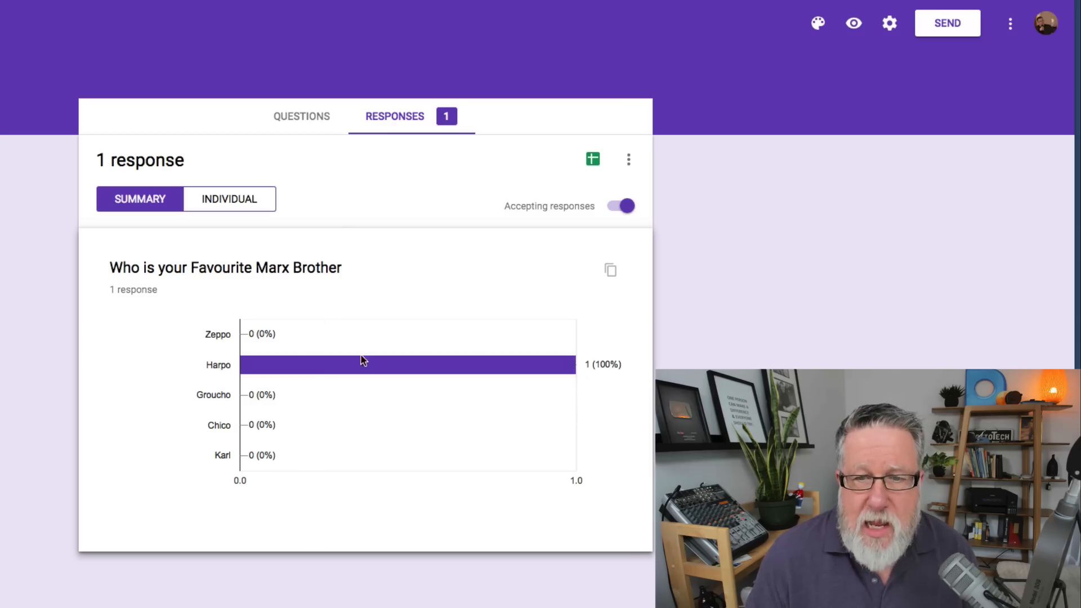
pyautogui.moveTo(378, 364)
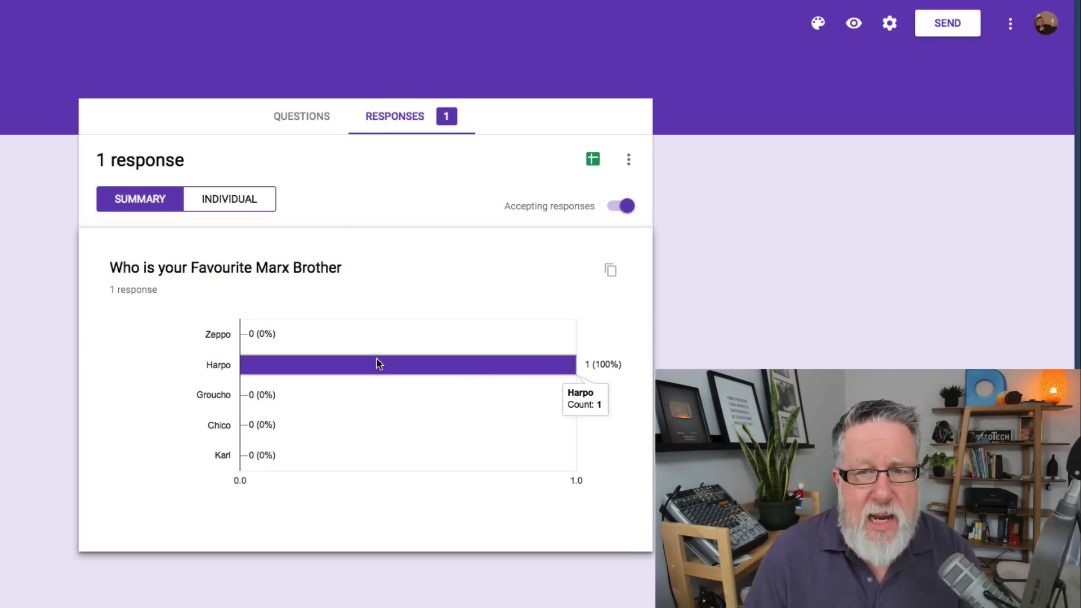
pyautogui.moveTo(591, 159)
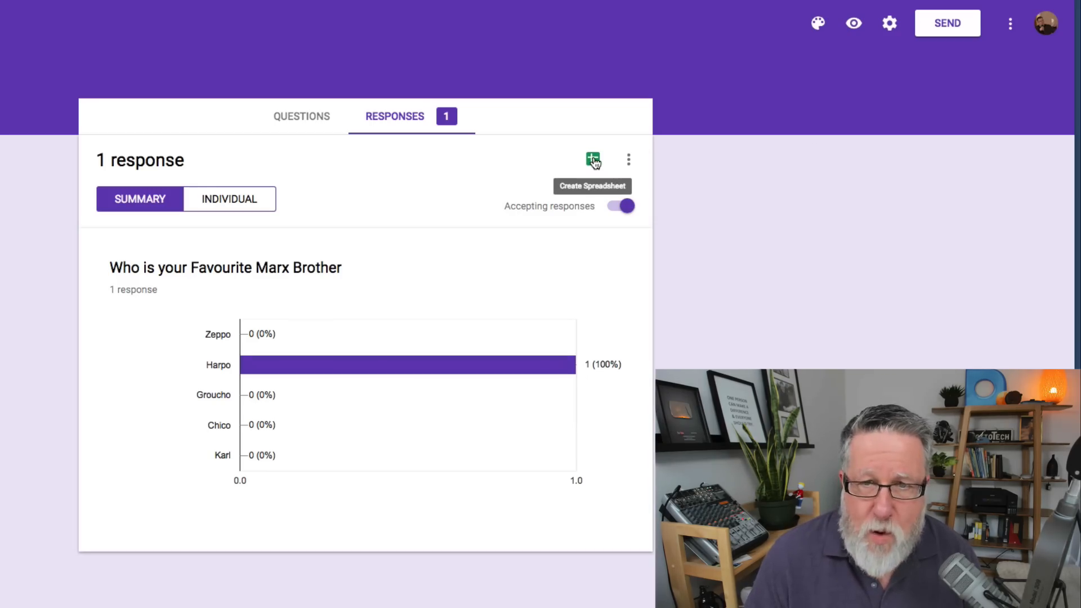
# Export the responses to a new linked Google Sheet
pyautogui.click(593, 159)
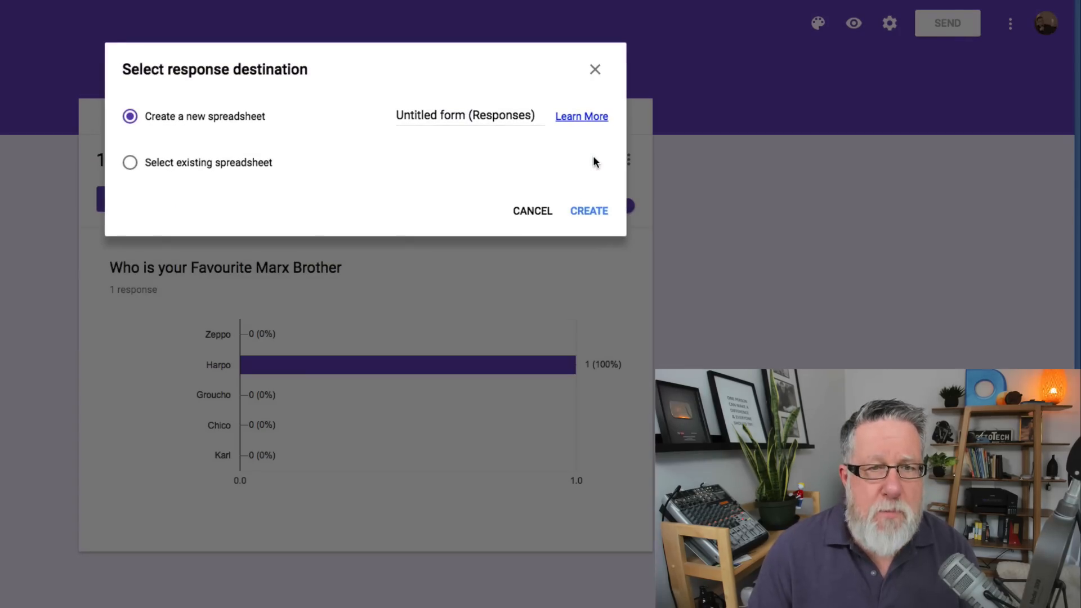
pyautogui.moveTo(604, 203)
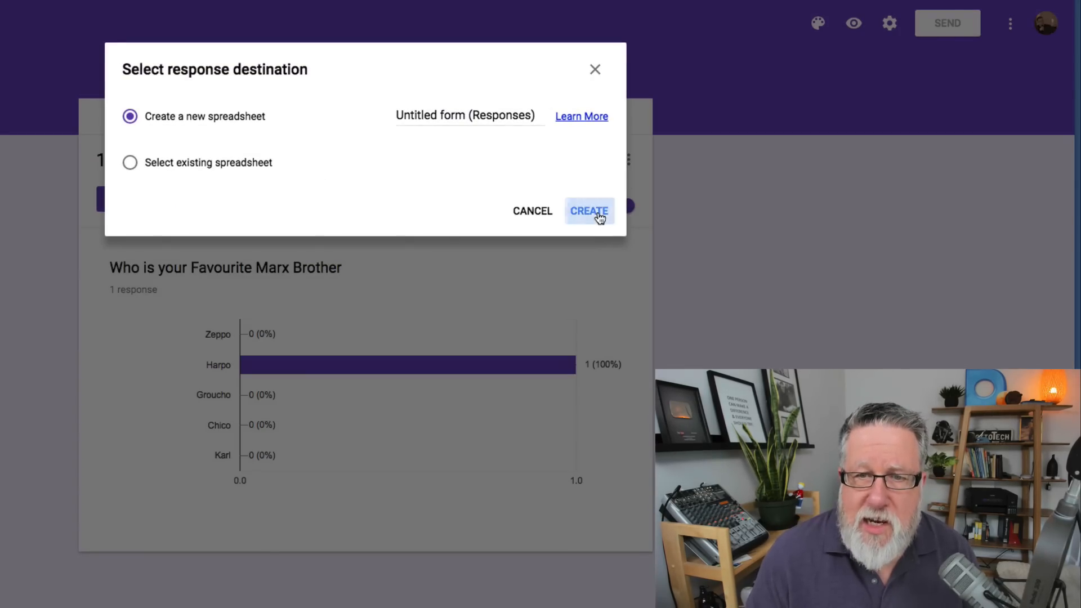
pyautogui.click(589, 211)
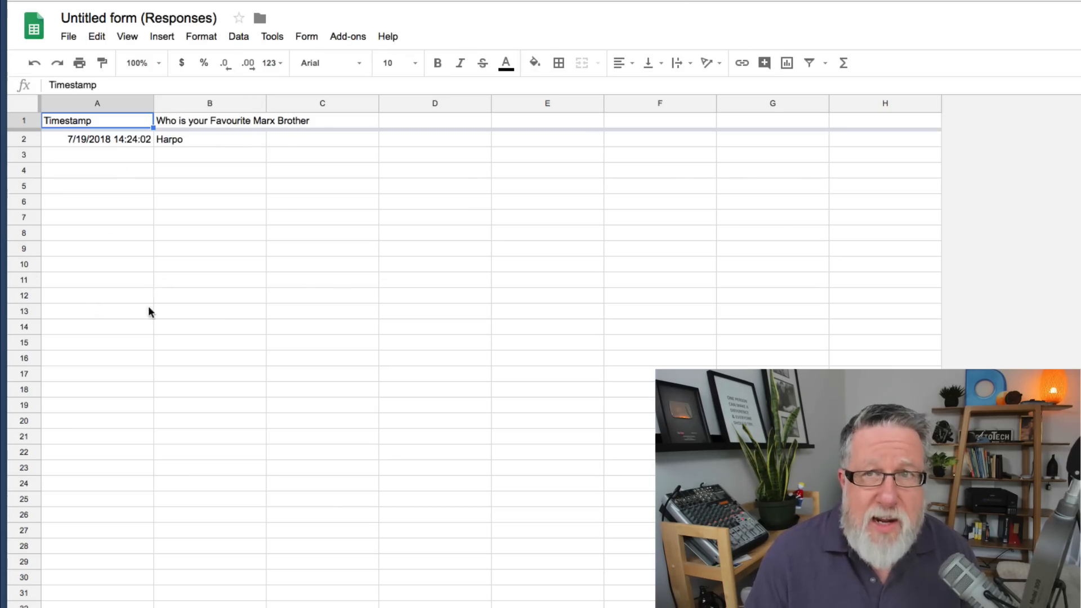
pyautogui.moveTo(233, 169)
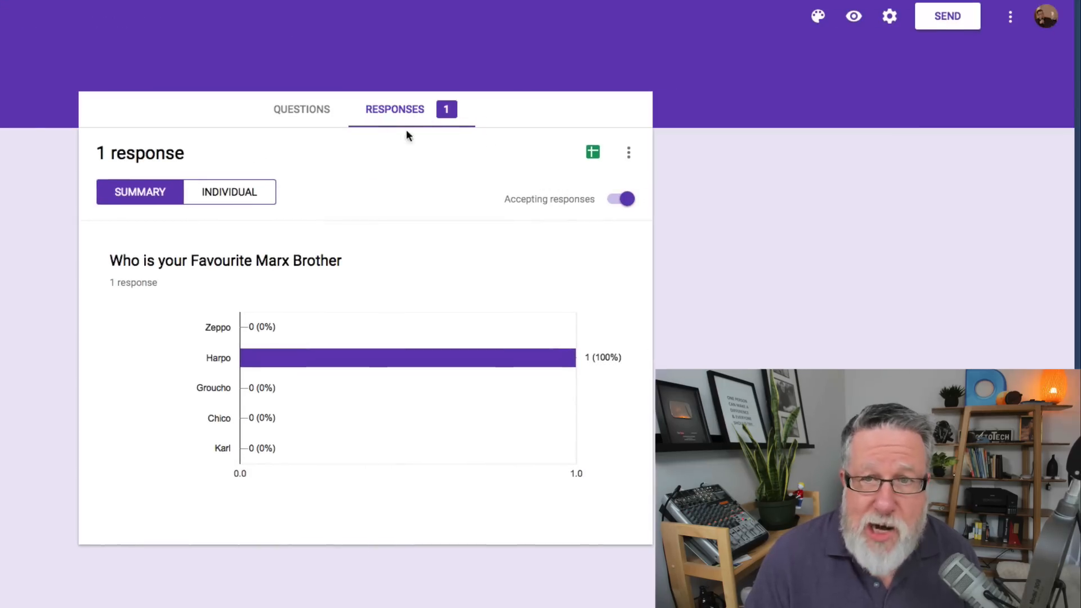
# From Send, view the shareable link and then the embed HTML code for the form
pyautogui.click(947, 16)
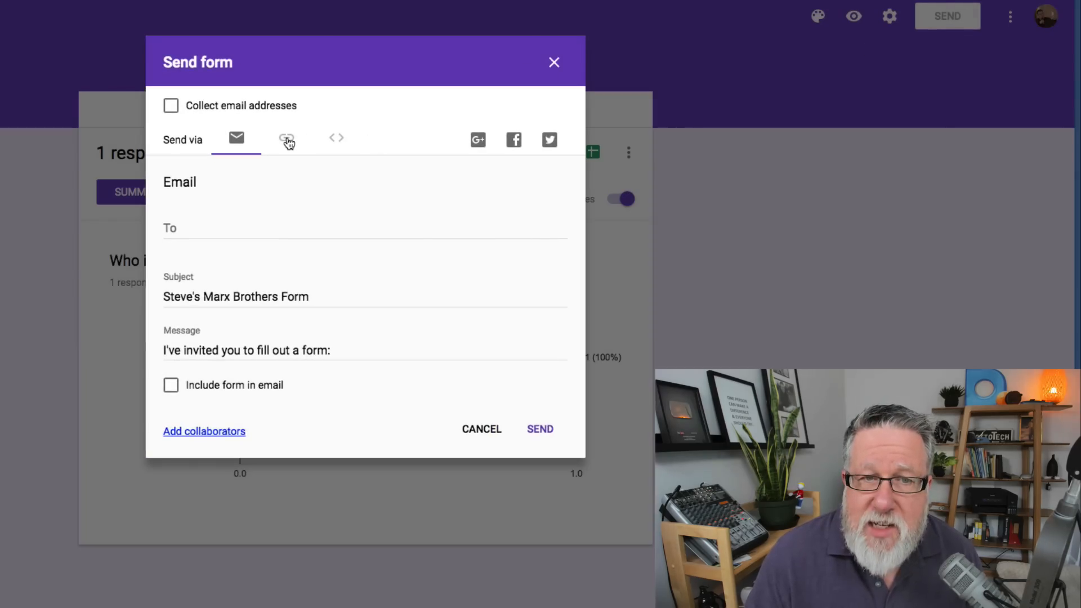
pyautogui.click(286, 138)
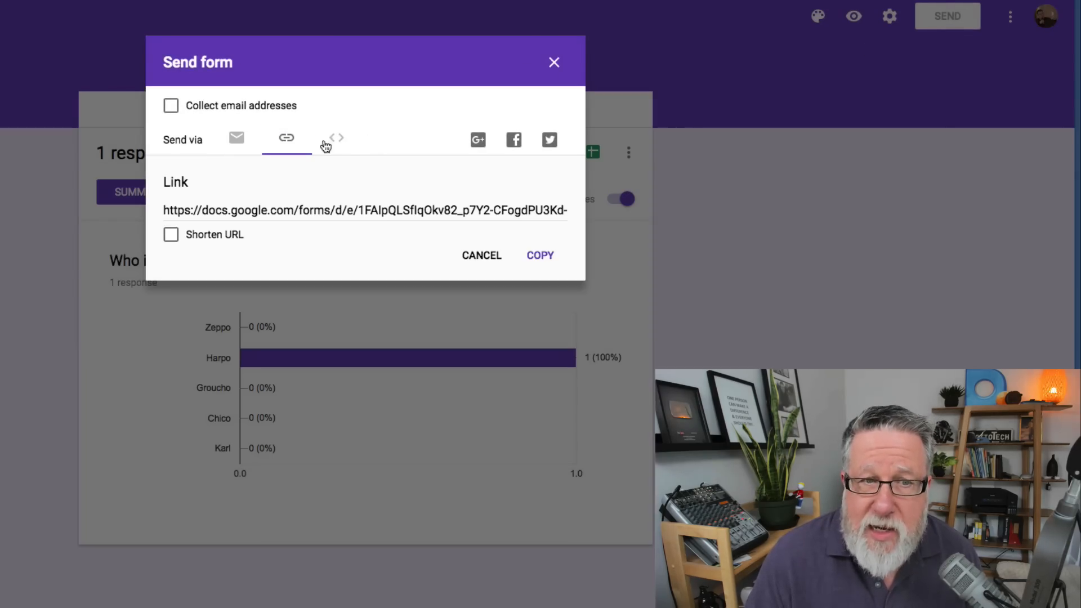
pyautogui.click(337, 138)
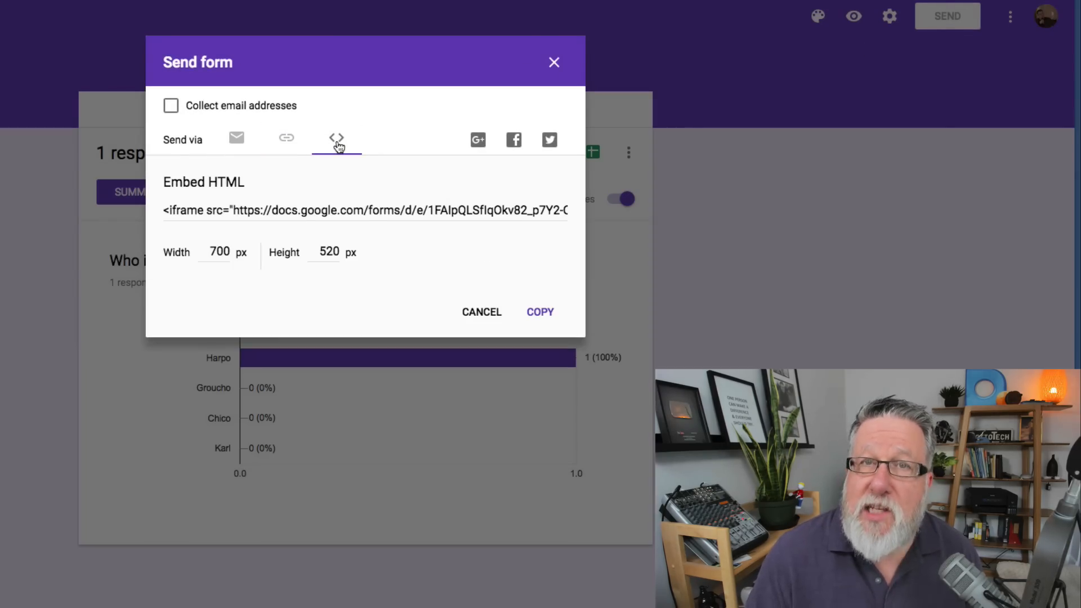